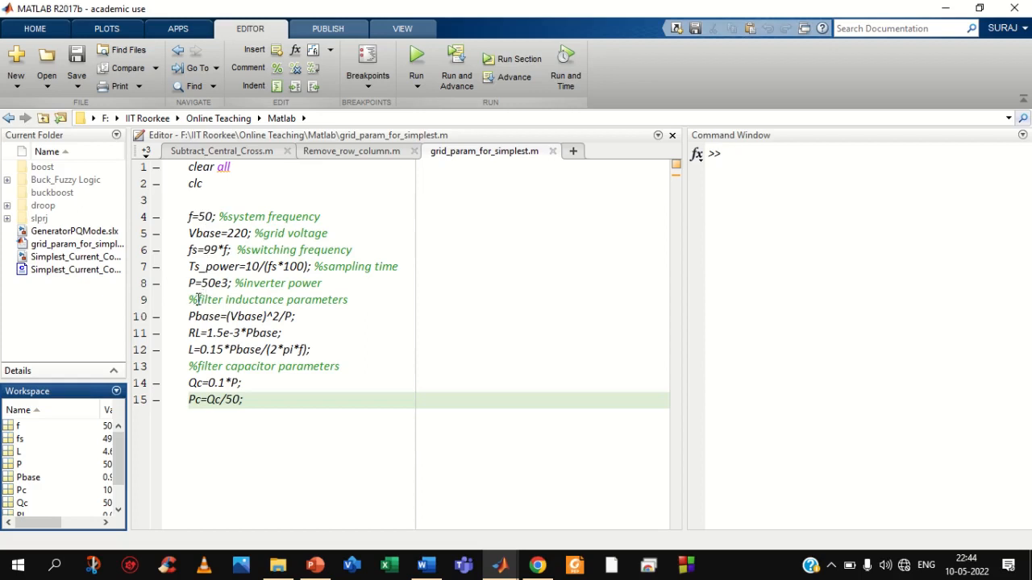
# Select the filter calculation lines, then review the grid source voltage and frequency unchanged
pyautogui.moveTo(189, 299); pyautogui.dragTo(244, 400)
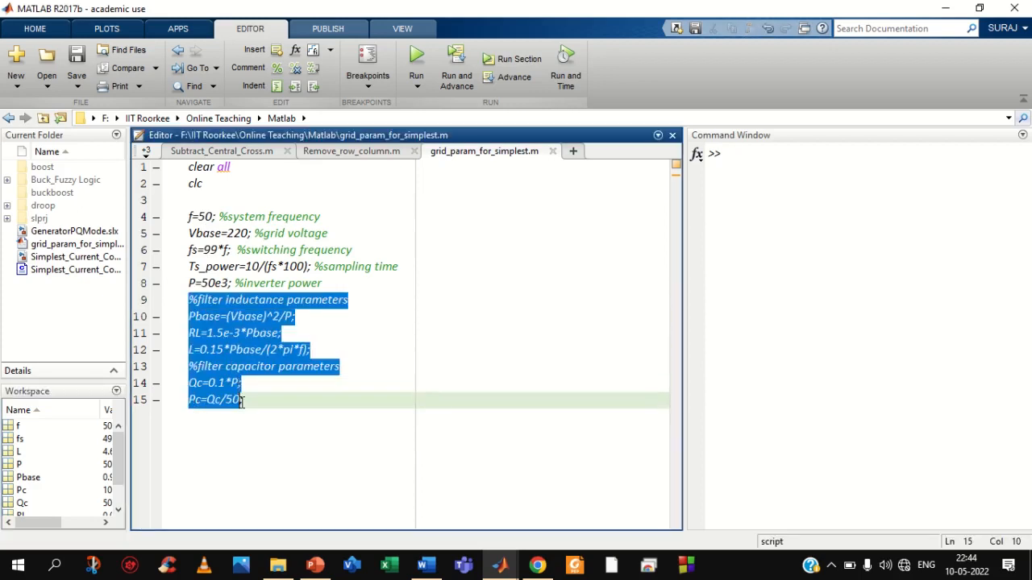
pyautogui.click(242, 398)
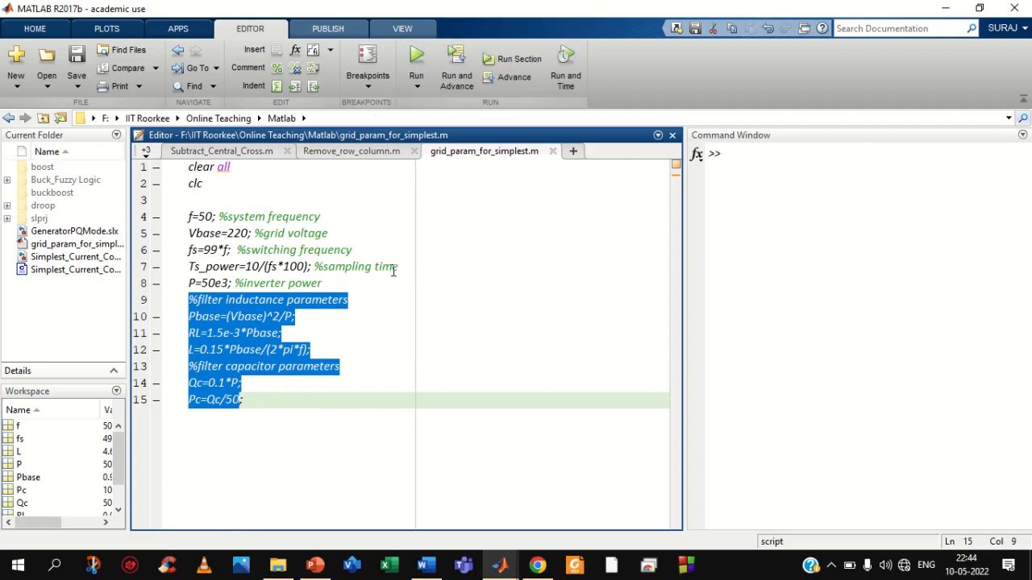
pyautogui.moveTo(392, 259)
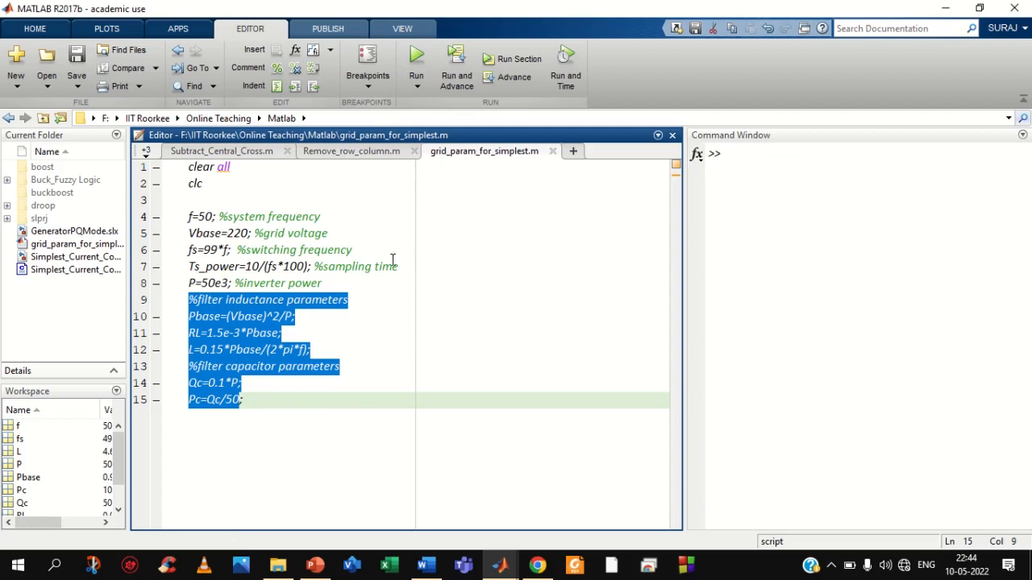
pyautogui.moveTo(373, 343)
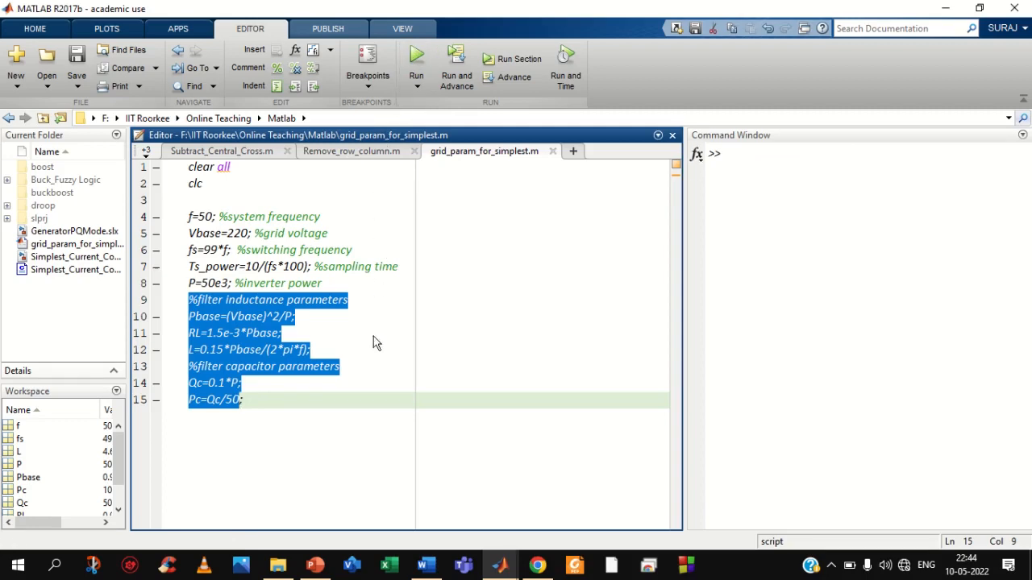
pyautogui.moveTo(24, 431)
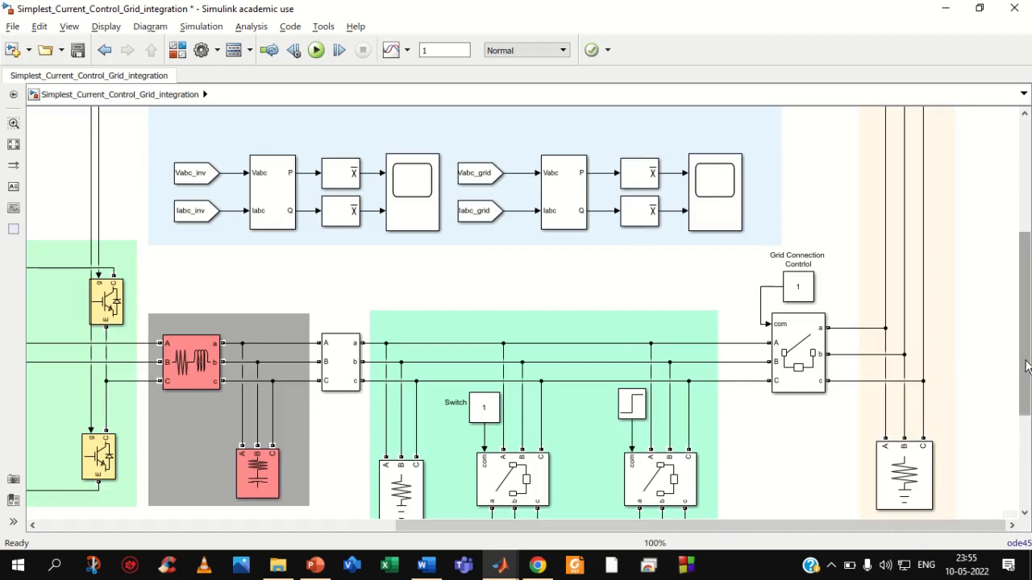
pyautogui.scroll(-3)
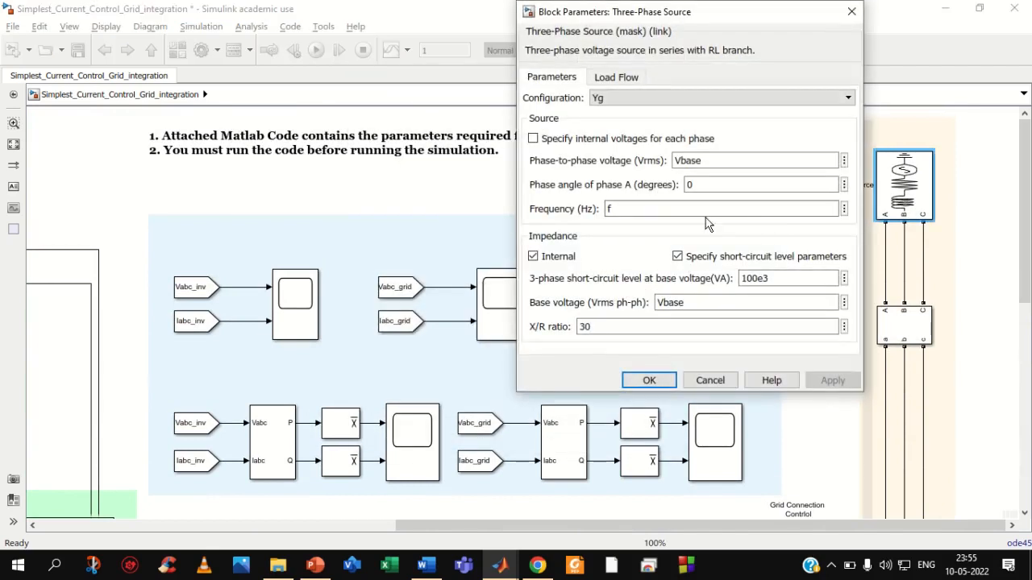
pyautogui.click(756, 161)
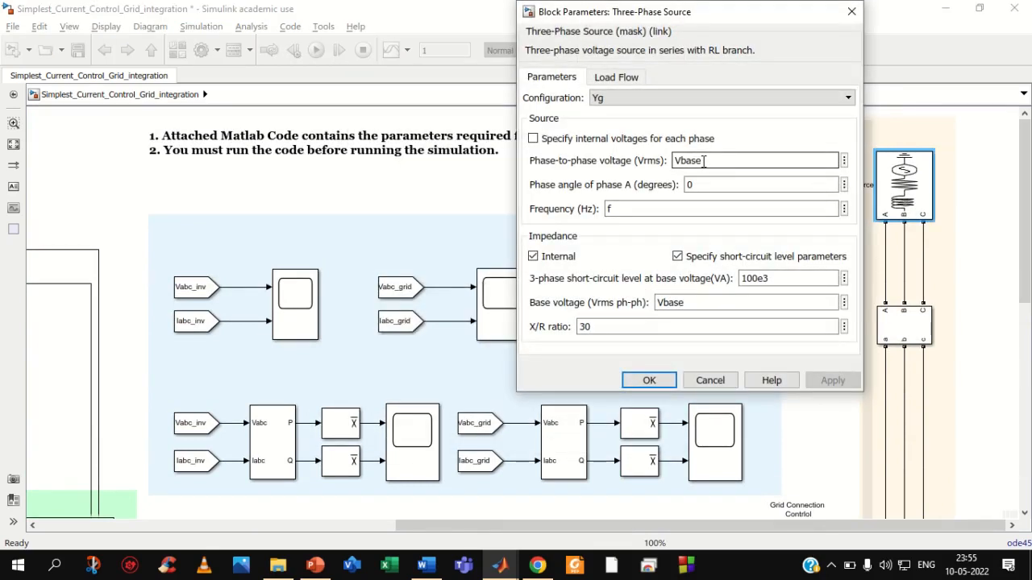
pyautogui.click(718, 208)
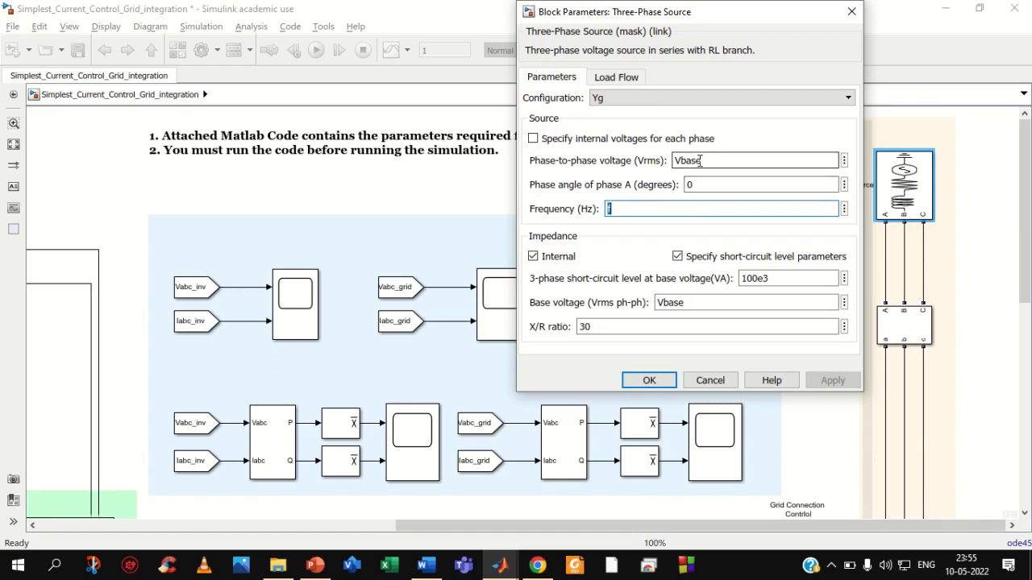
pyautogui.click(648, 379)
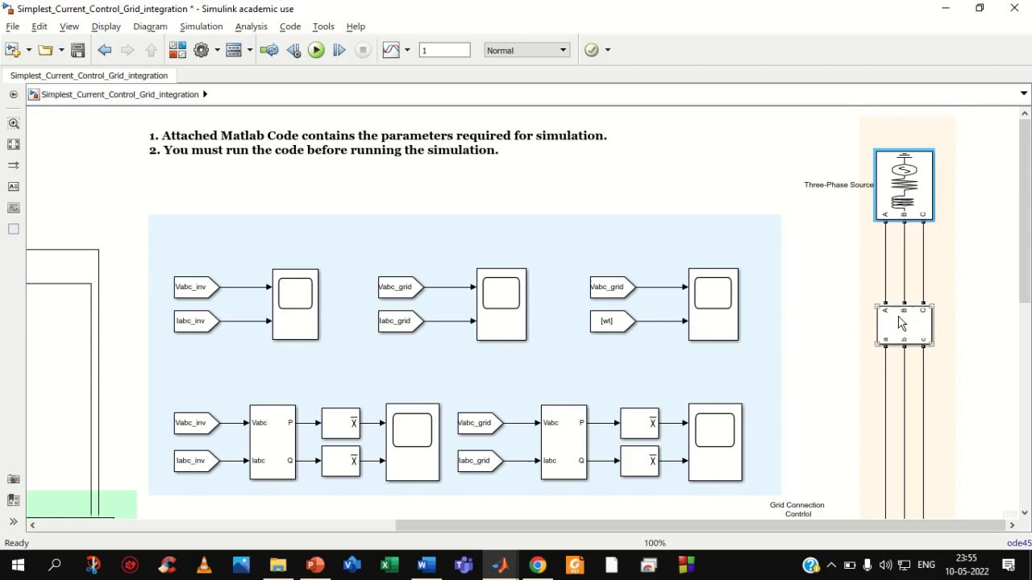
# Check the grid voltage and current signal labels in the grid measurement block
pyautogui.doubleClick(904, 325)
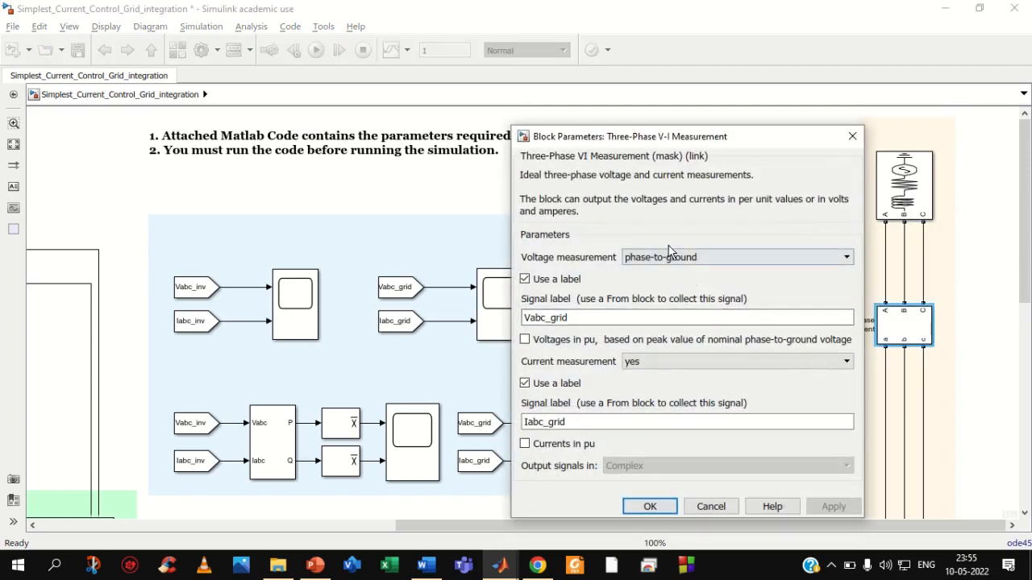
pyautogui.click(685, 317)
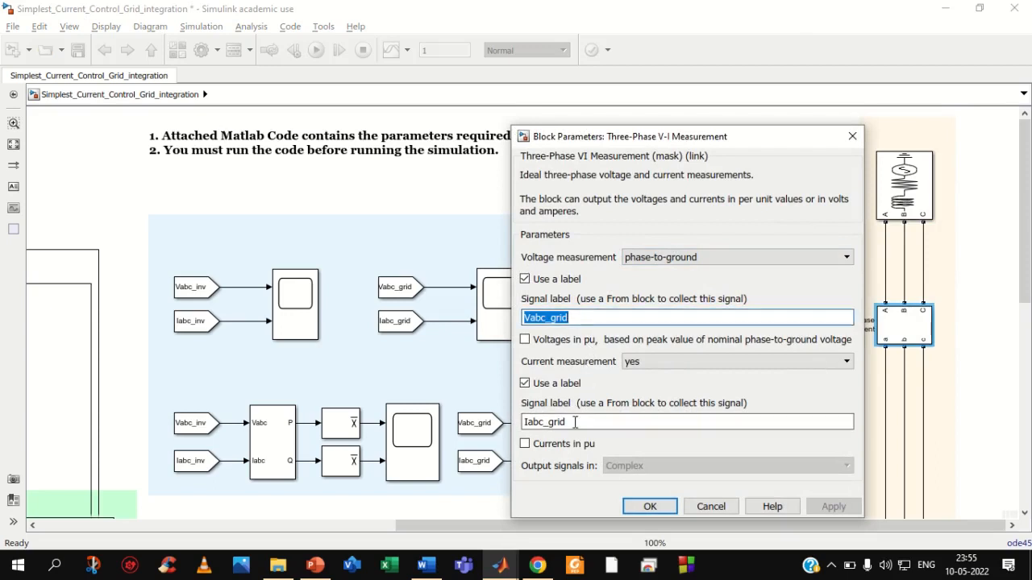
pyautogui.click(685, 422)
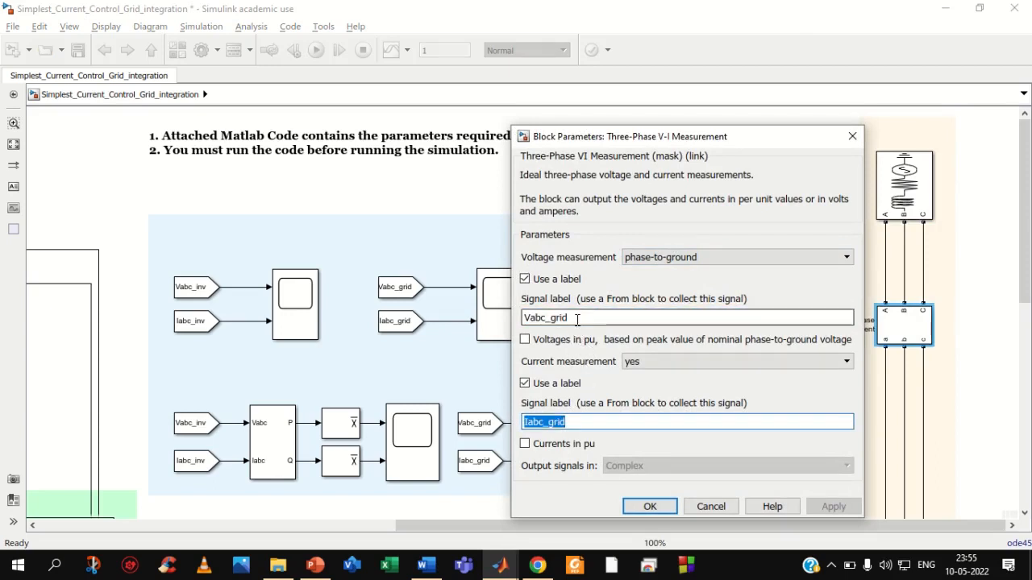
pyautogui.click(649, 507)
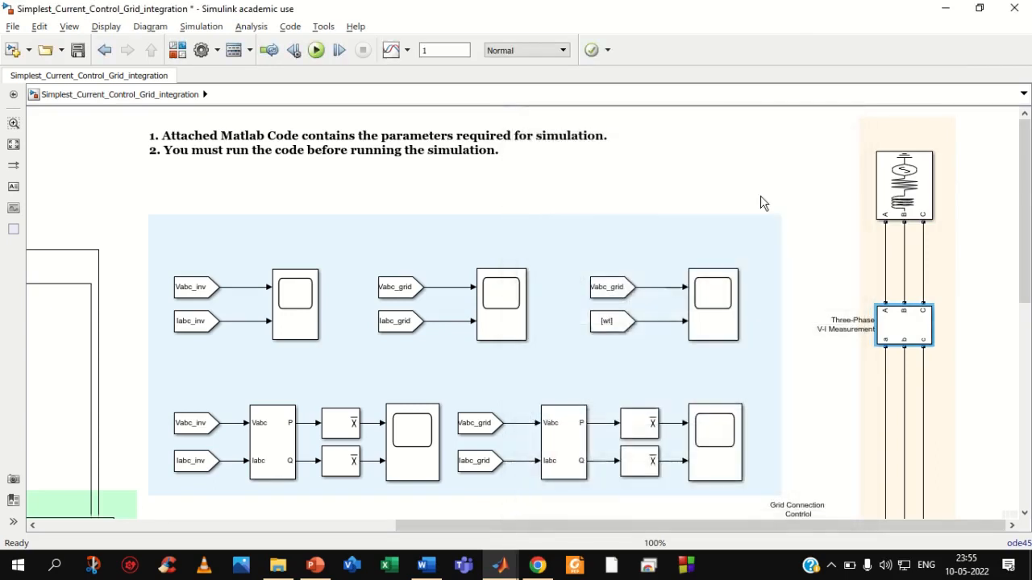
# Inspect the Vabc_grid signal source feeding the scope without changes
pyautogui.click(395, 287)
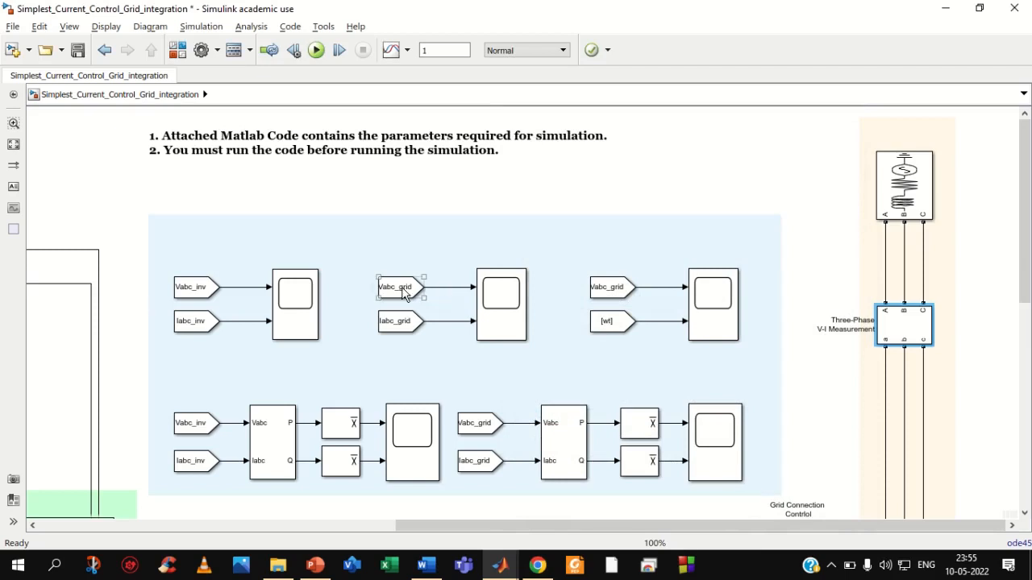
pyautogui.doubleClick(395, 287)
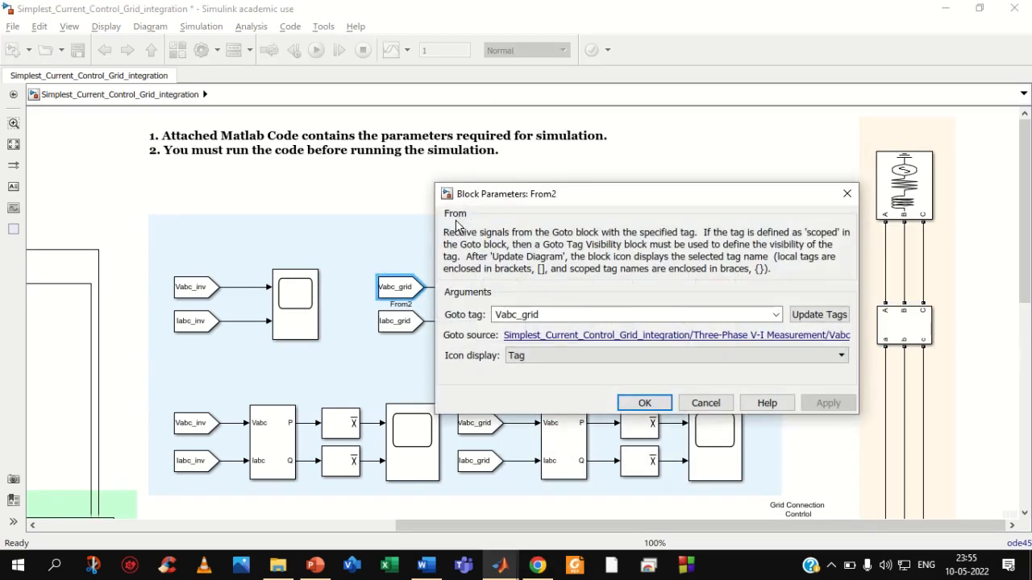
pyautogui.moveTo(747, 250)
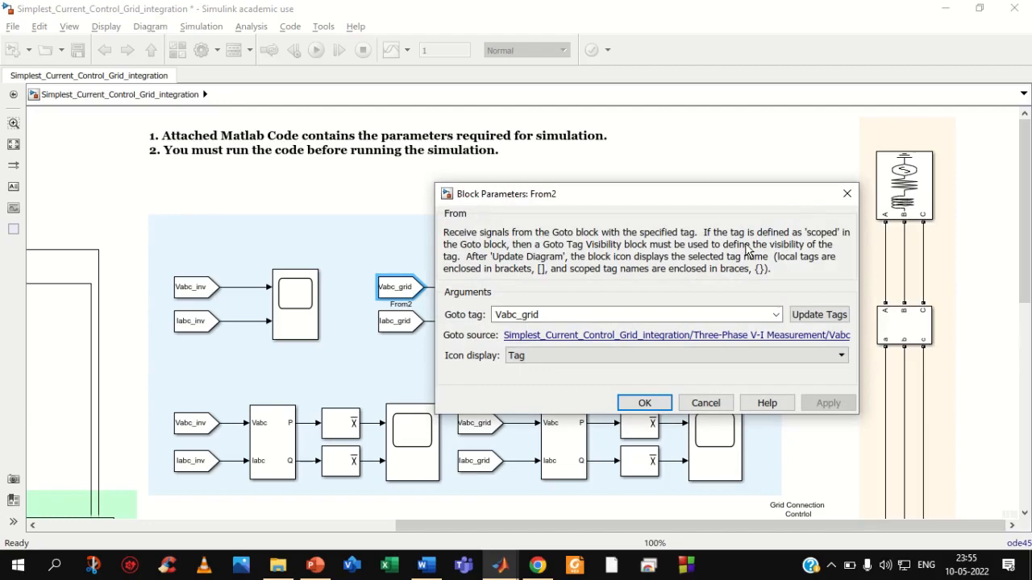
pyautogui.click(644, 403)
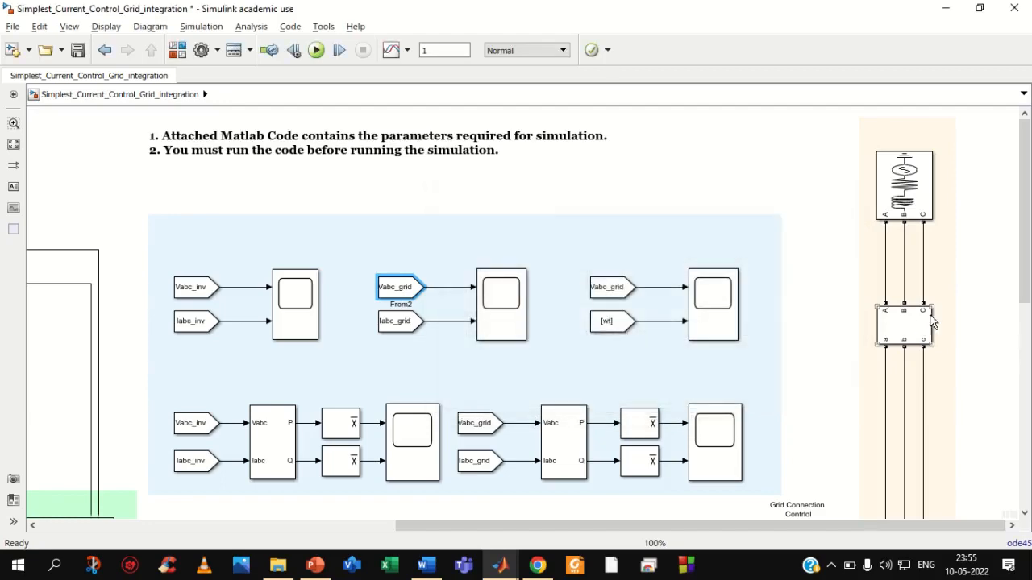
pyautogui.click(714, 294)
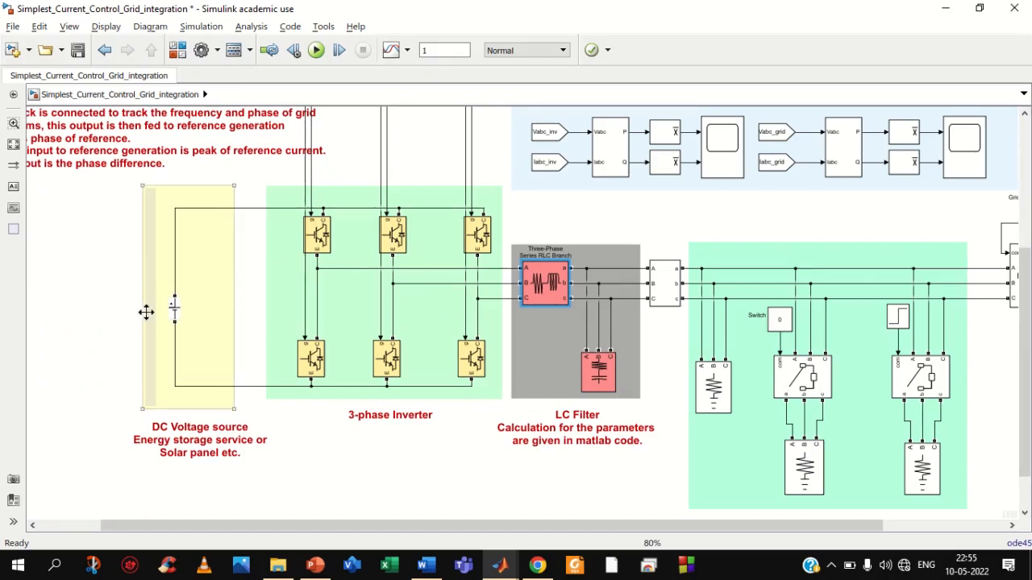
pyautogui.moveTo(146, 317)
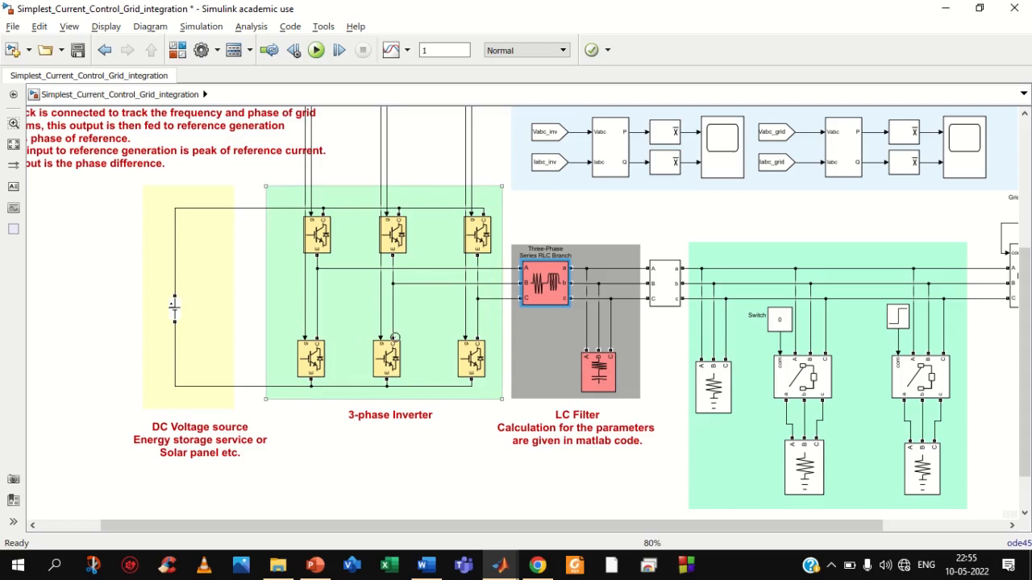
pyautogui.moveTo(337, 309)
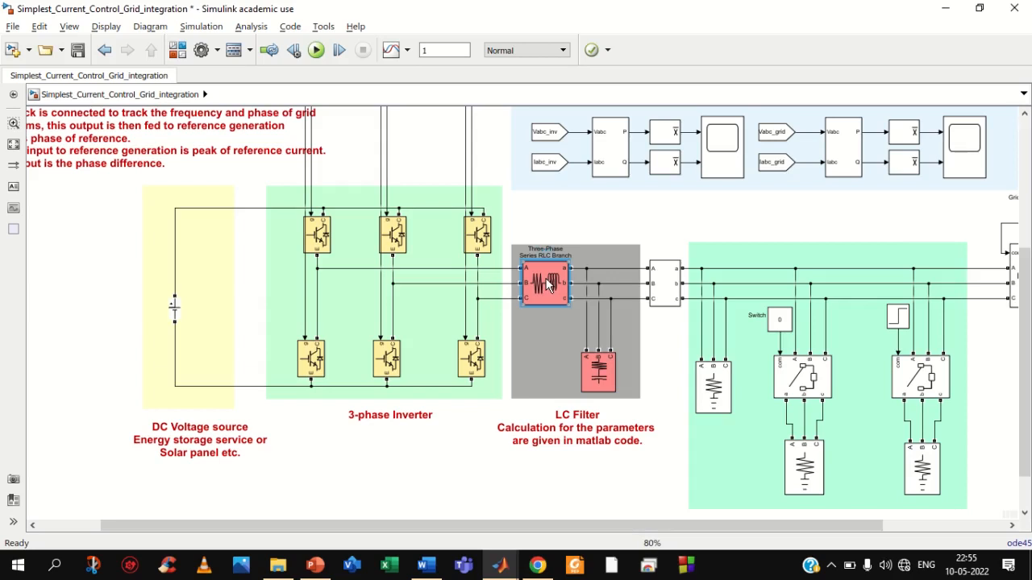
# Review the filter inductor parameters and the capacitor load's reactive power Qc
pyautogui.doubleClick(544, 282)
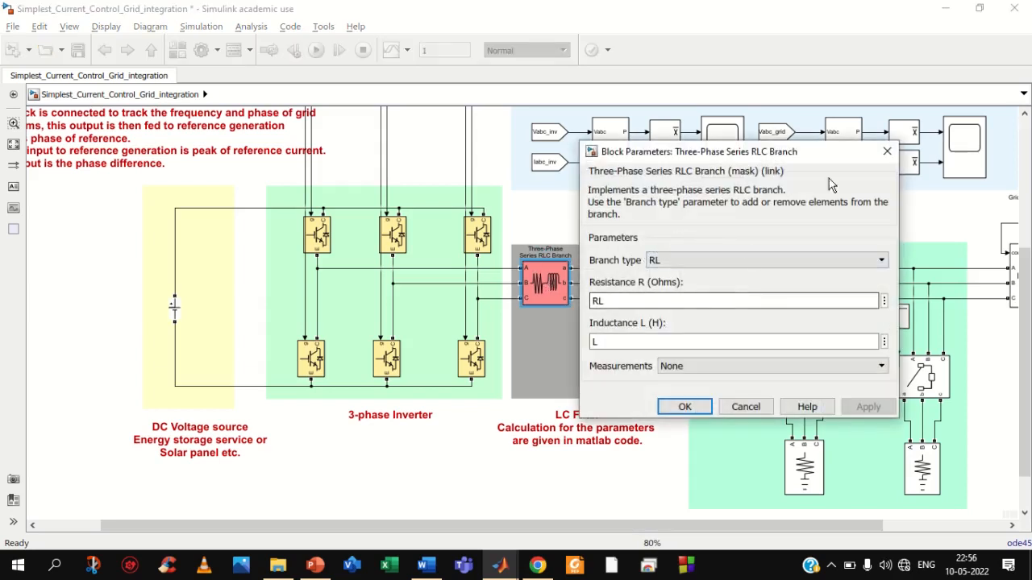
pyautogui.click(684, 406)
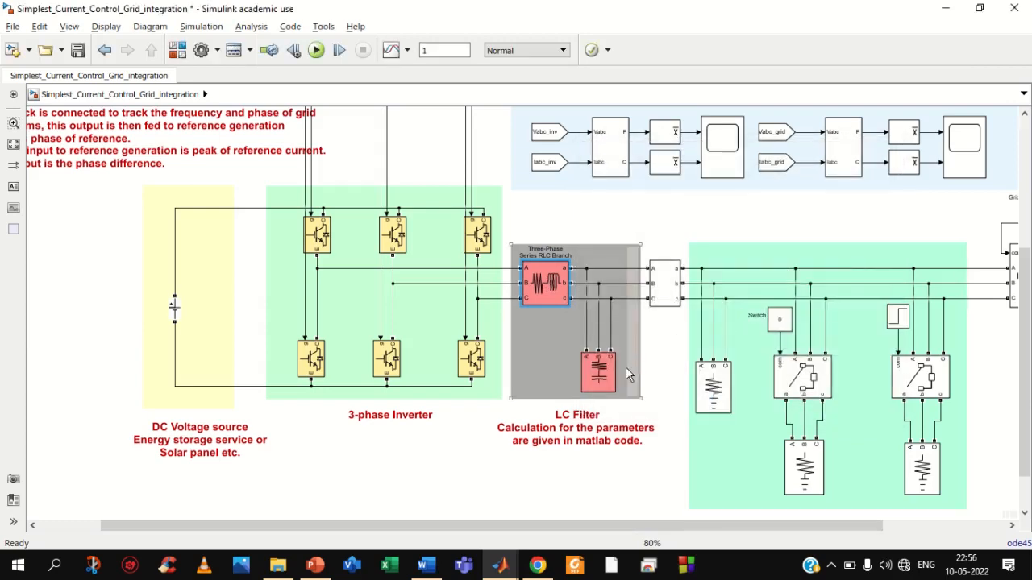
pyautogui.doubleClick(598, 371)
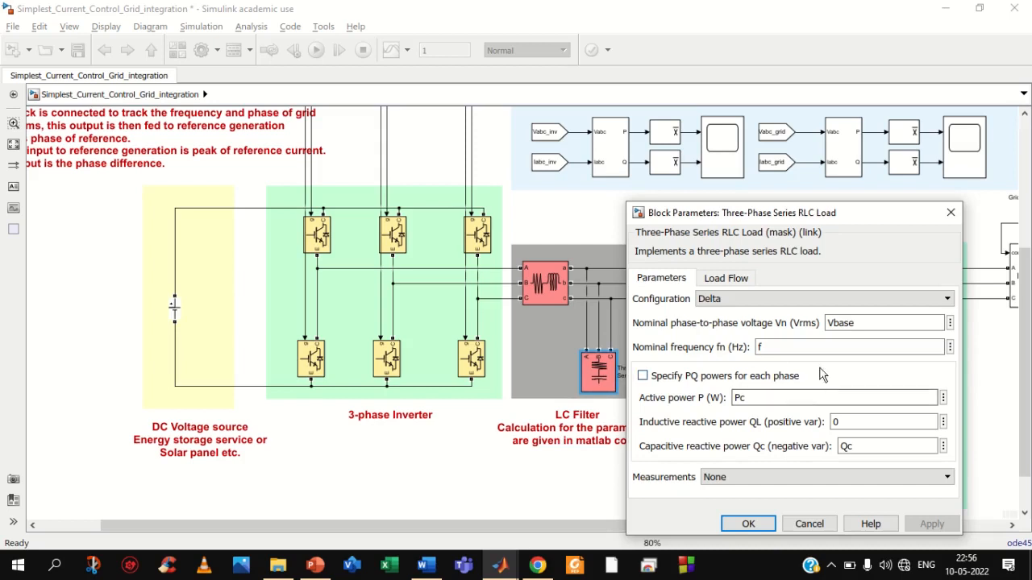
pyautogui.click(846, 347)
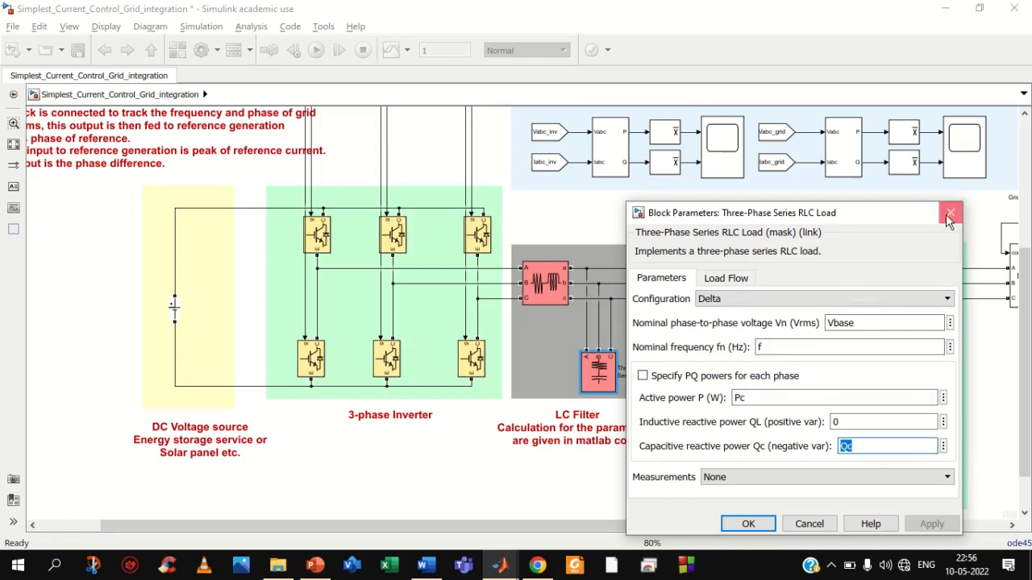
pyautogui.click(951, 212)
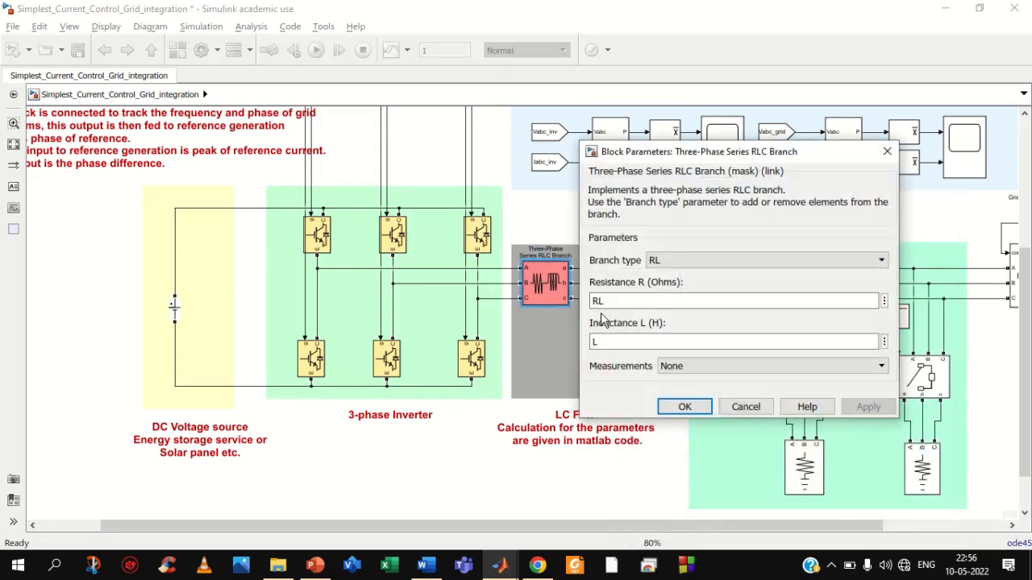
# Close the RLC branch settings unchanged and pan toward the control area
pyautogui.click(726, 301)
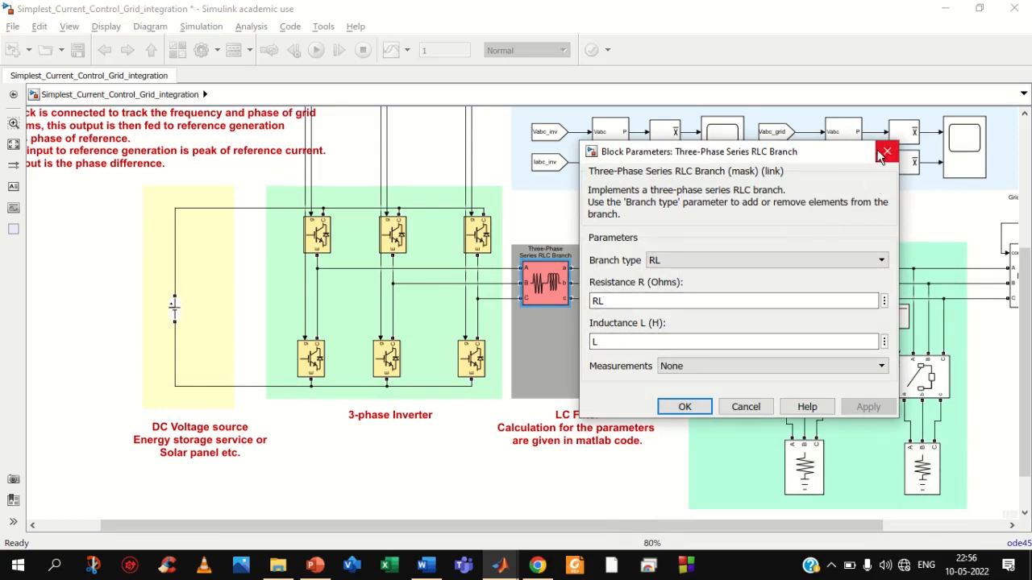
pyautogui.click(886, 152)
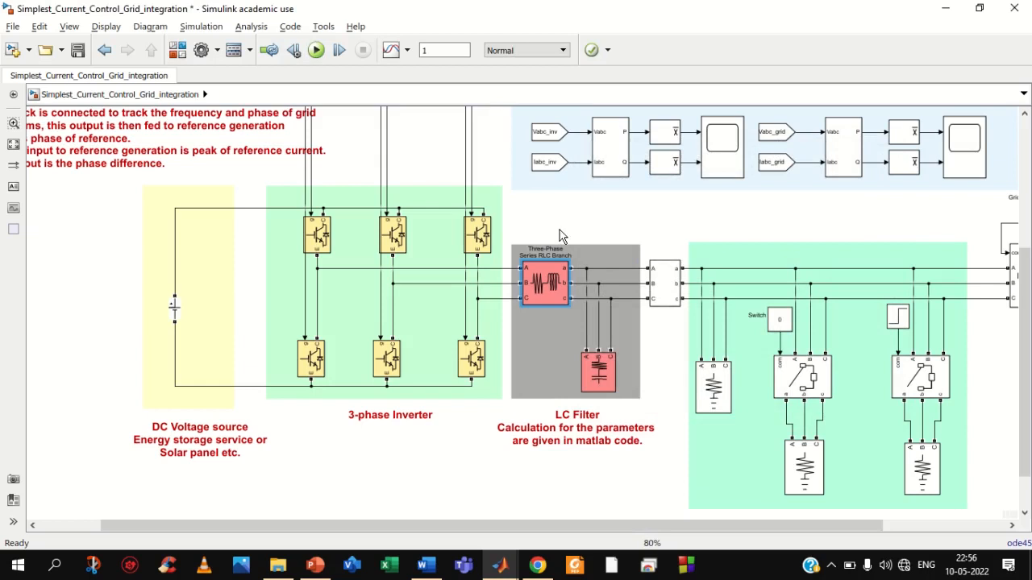
pyautogui.hscroll(3)
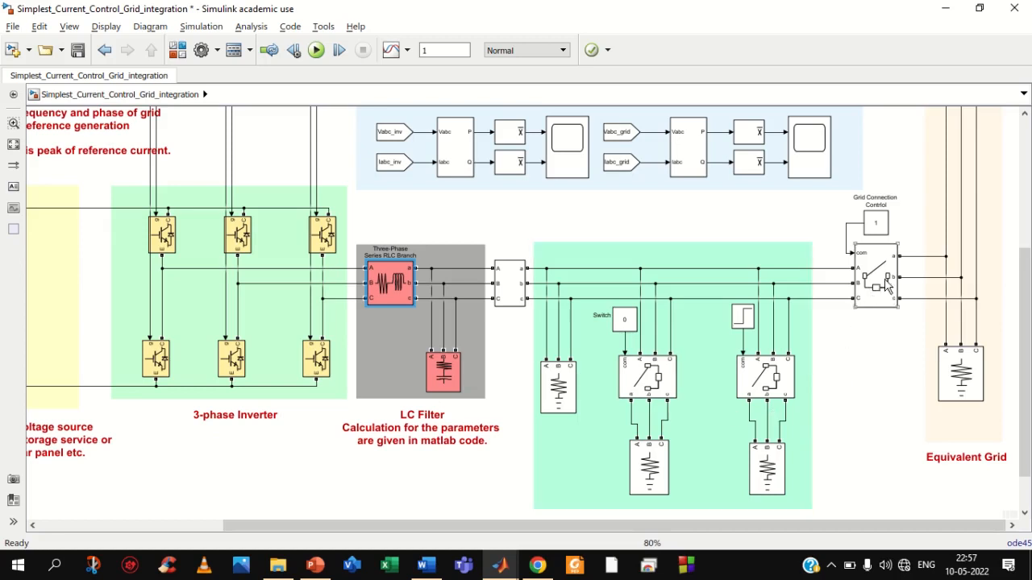
pyautogui.moveTo(903, 214)
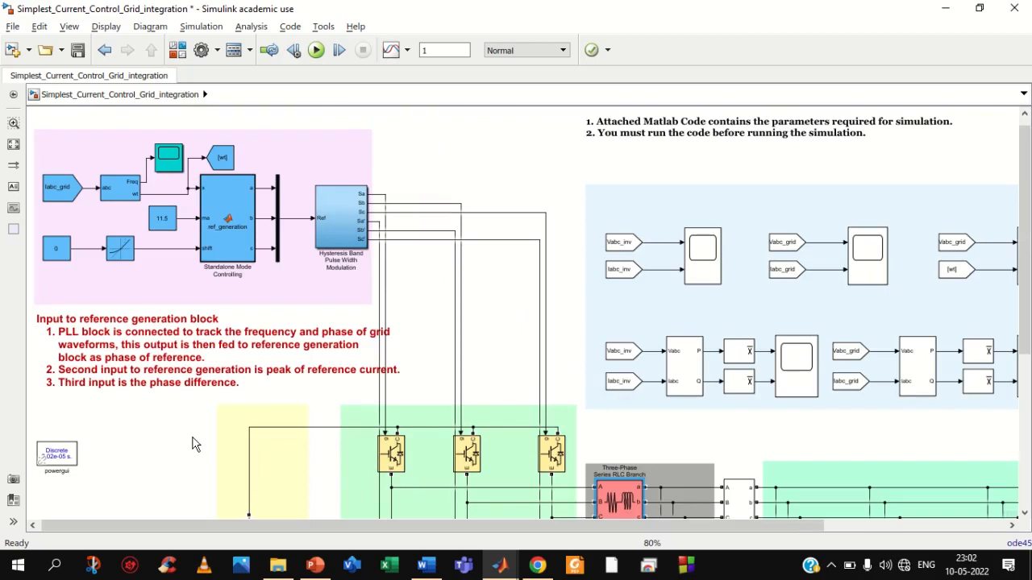
# Open the Hysteresis Band PWM subsystem to view its relay comparators and NOT gates
pyautogui.click(312, 264)
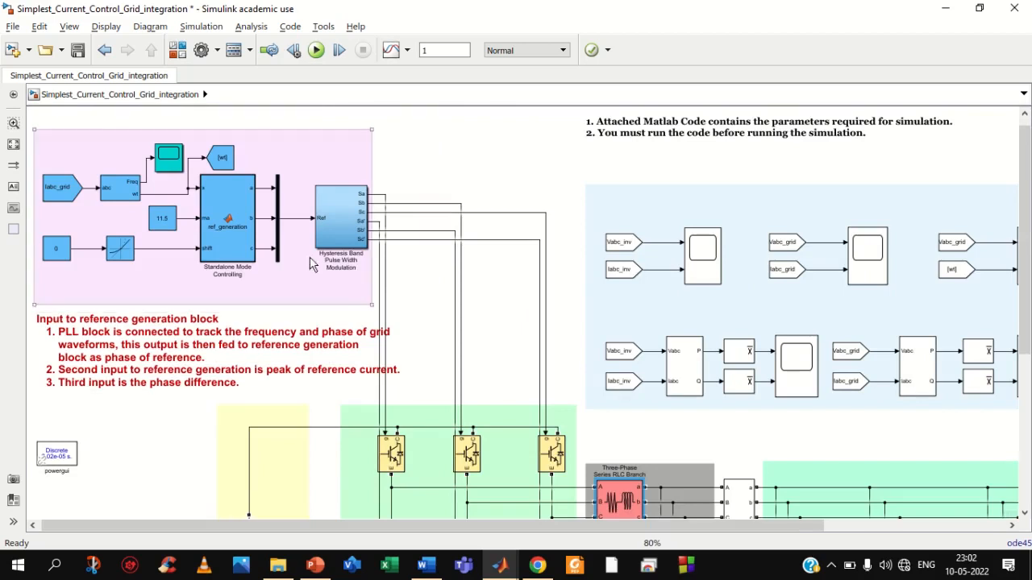
pyautogui.click(340, 226)
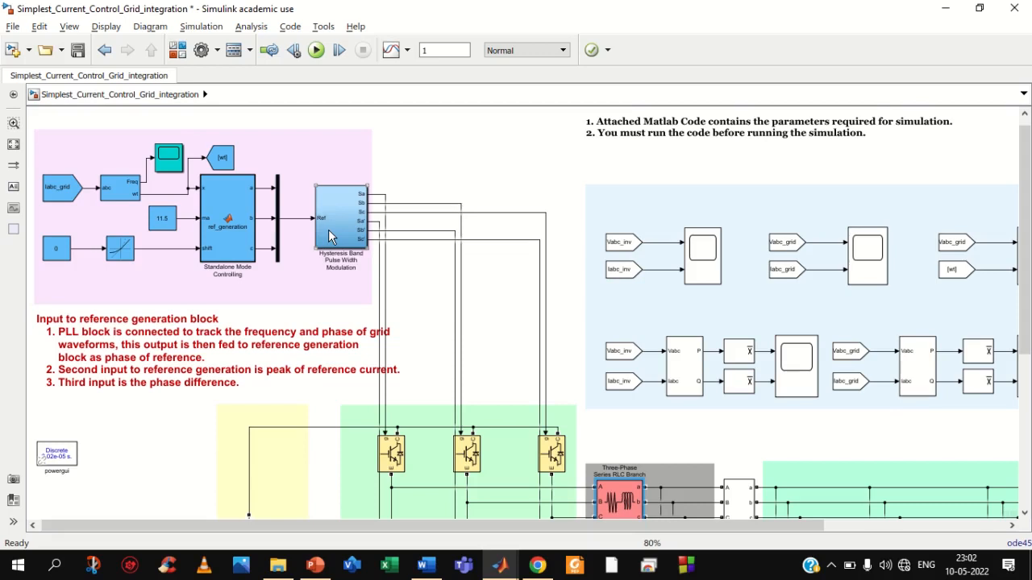
pyautogui.doubleClick(338, 218)
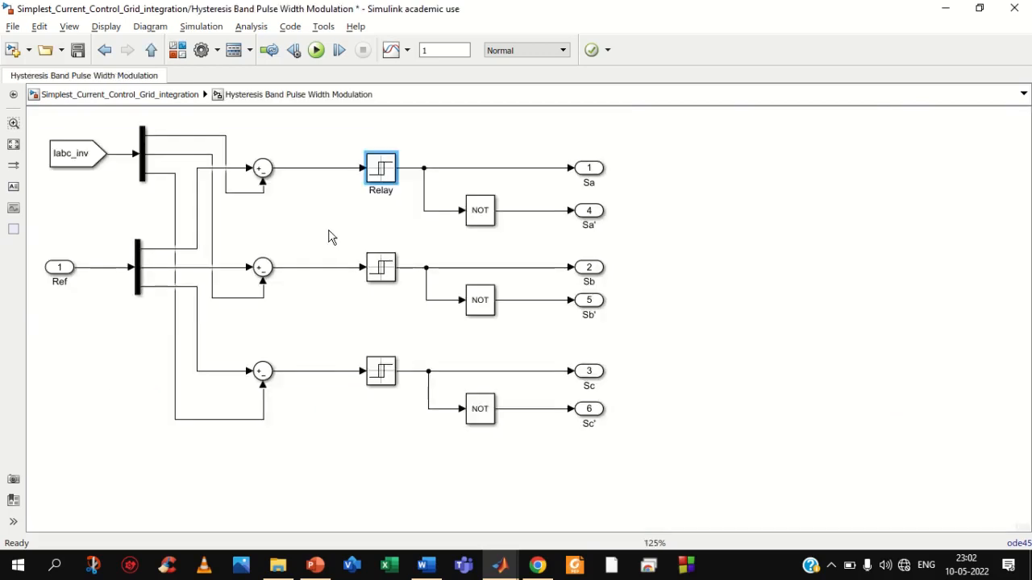
pyautogui.click(58, 267)
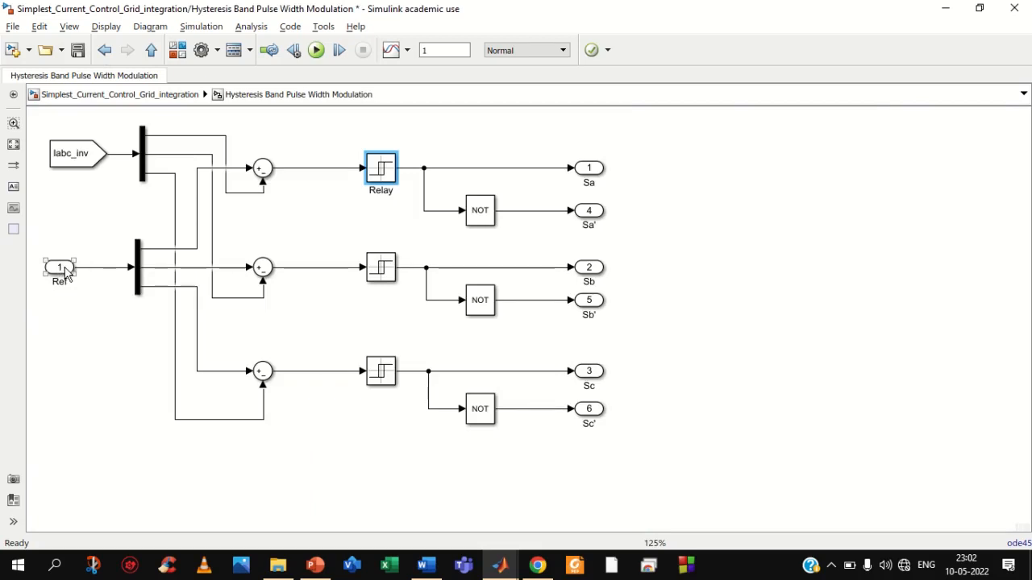
pyautogui.moveTo(73, 272)
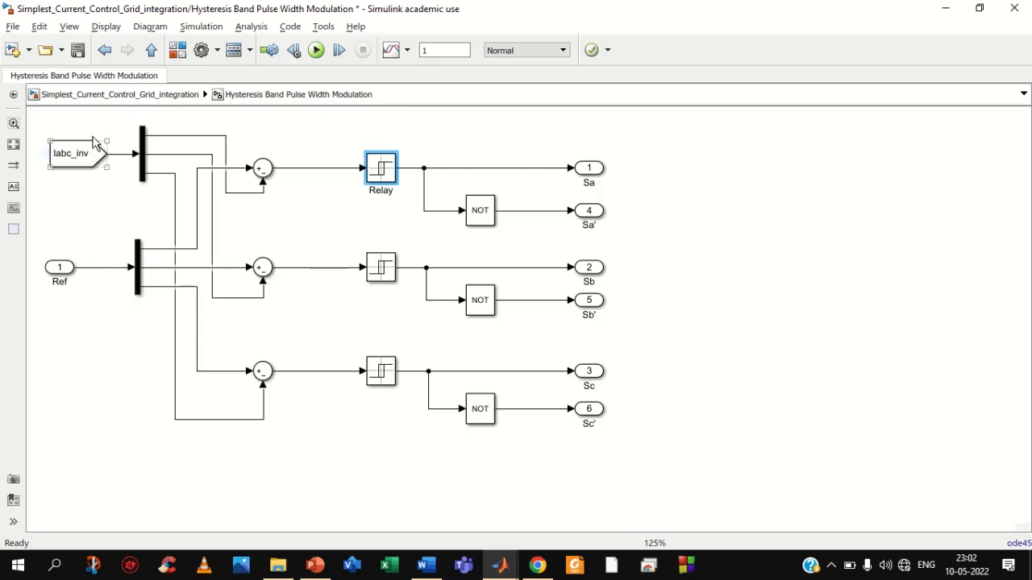
pyautogui.click(109, 226)
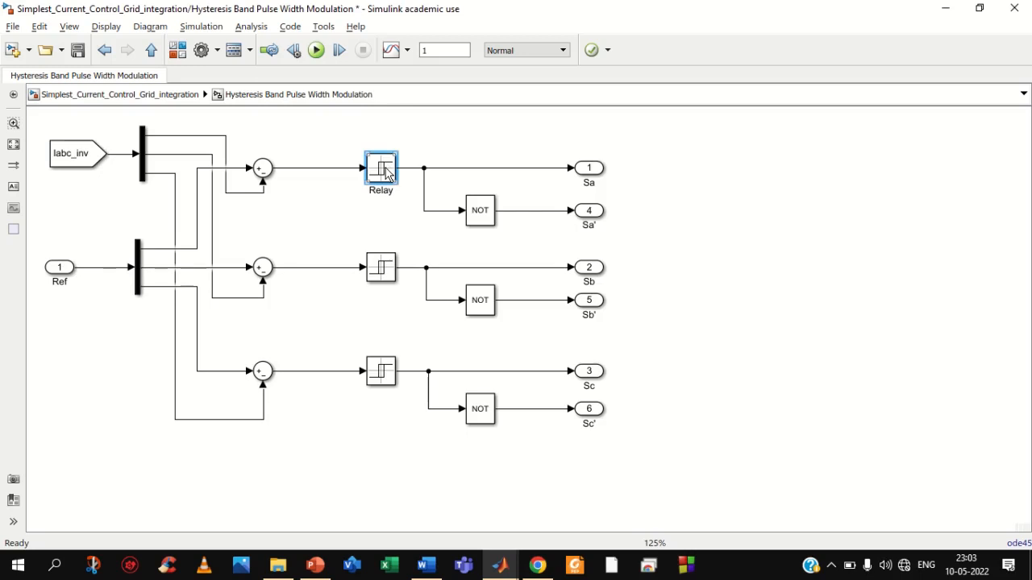
# Review the Relay's ±0.1 switch-on and switch-off thresholds without editing
pyautogui.doubleClick(380, 171)
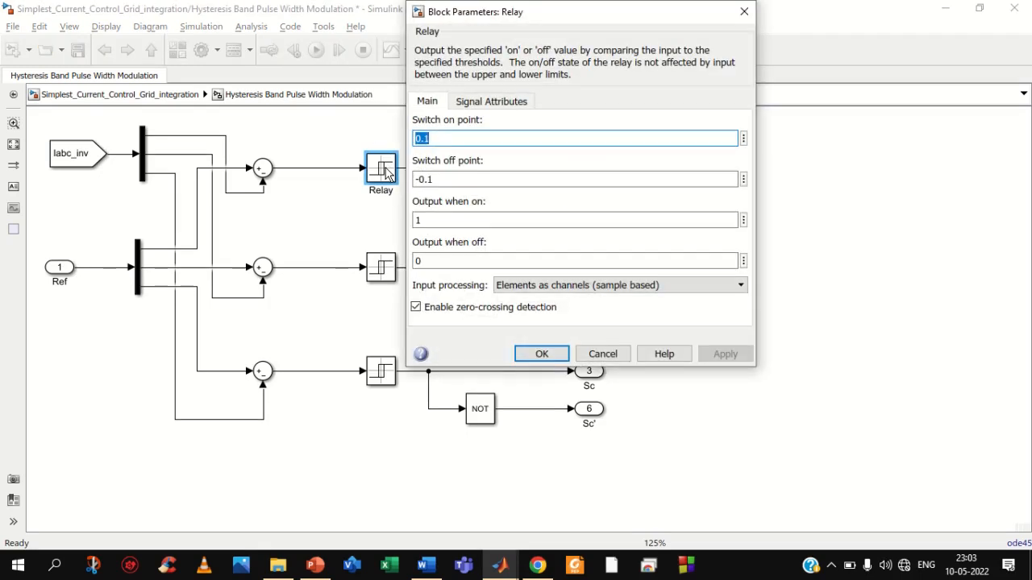
pyautogui.moveTo(522, 199)
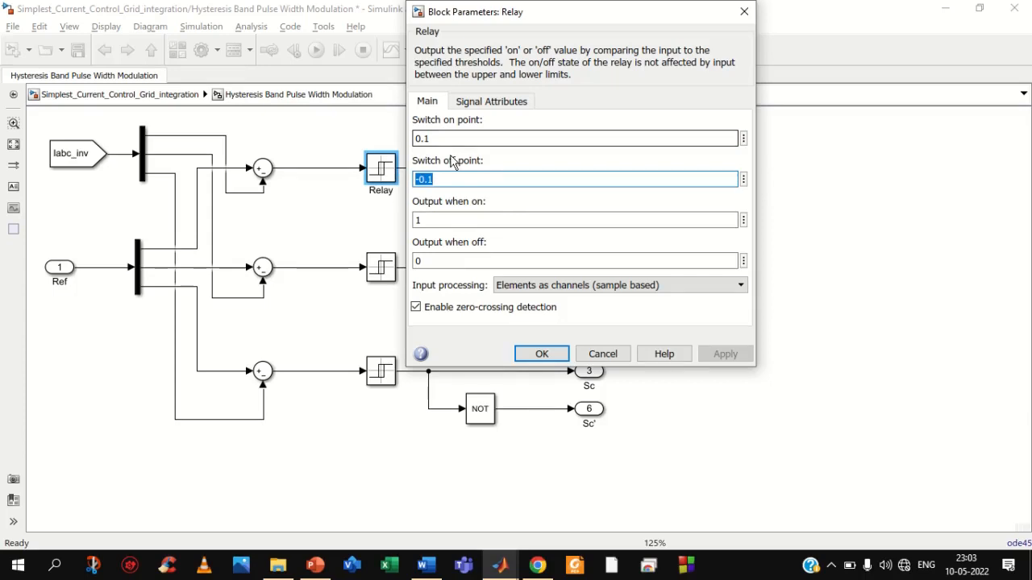
pyautogui.moveTo(581, 138)
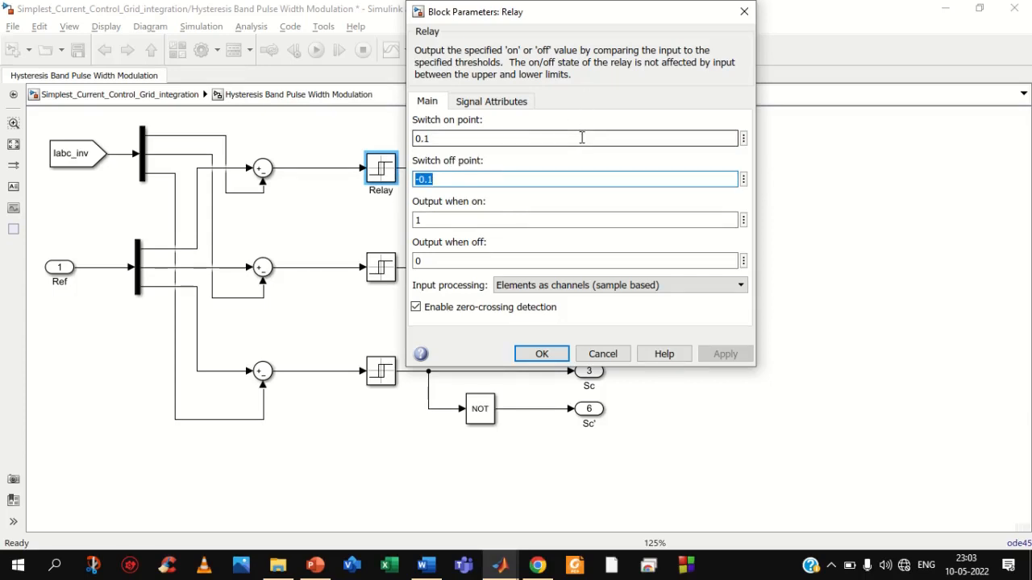
pyautogui.click(541, 353)
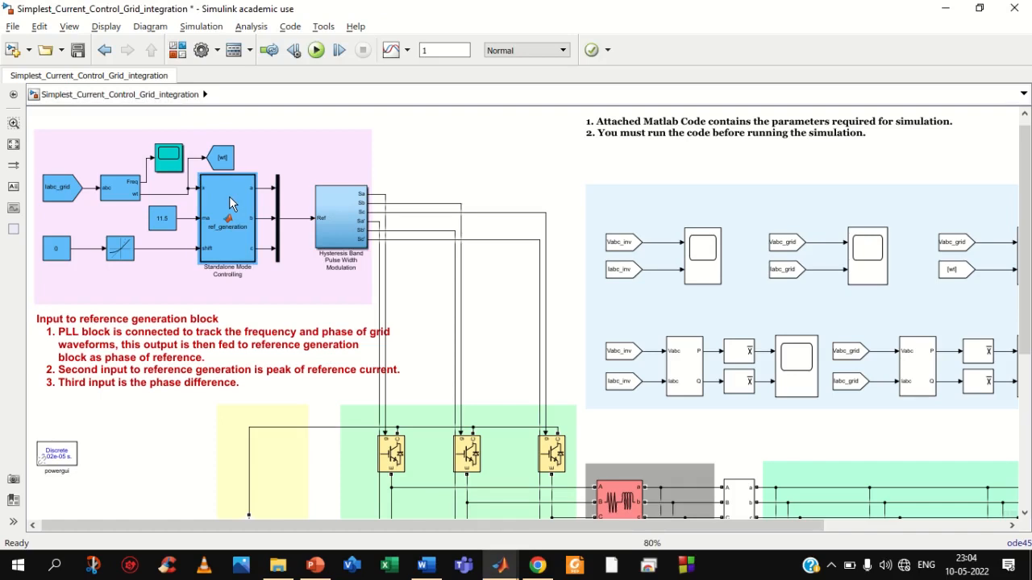
# Open the ref_generation code and highlight the x and ma terms in equation a
pyautogui.doubleClick(229, 210)
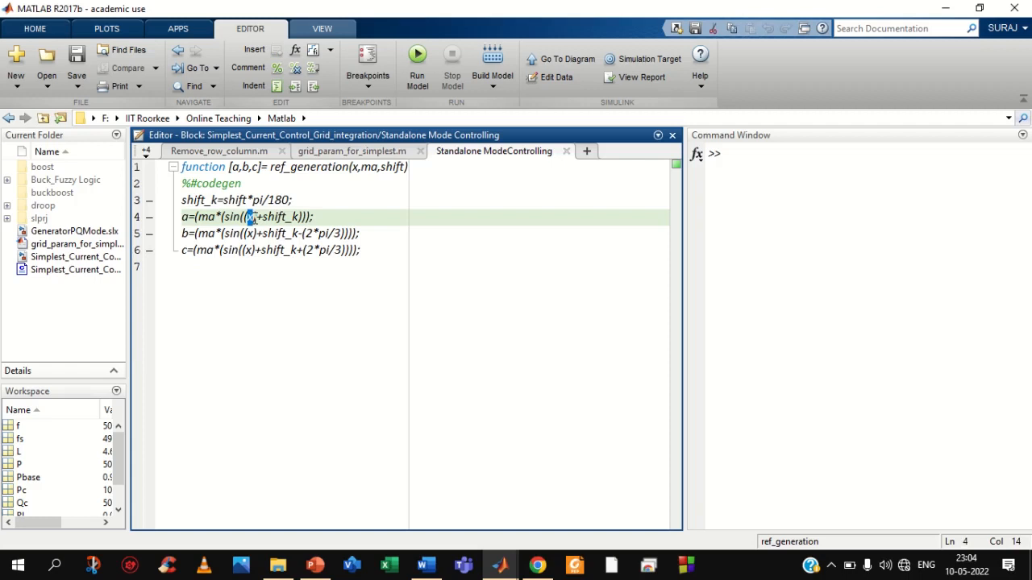
pyautogui.doubleClick(250, 217)
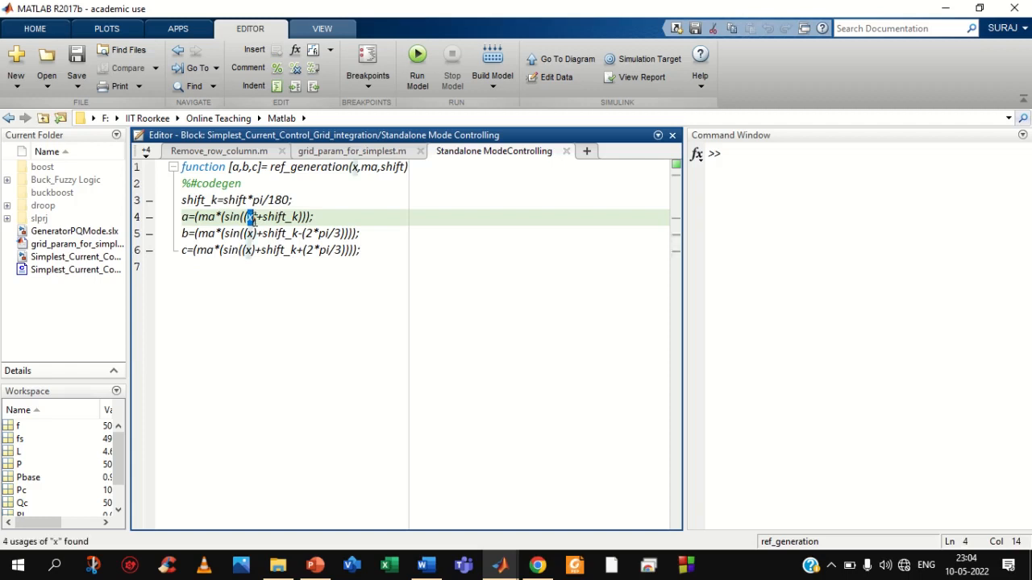
pyautogui.doubleClick(203, 217)
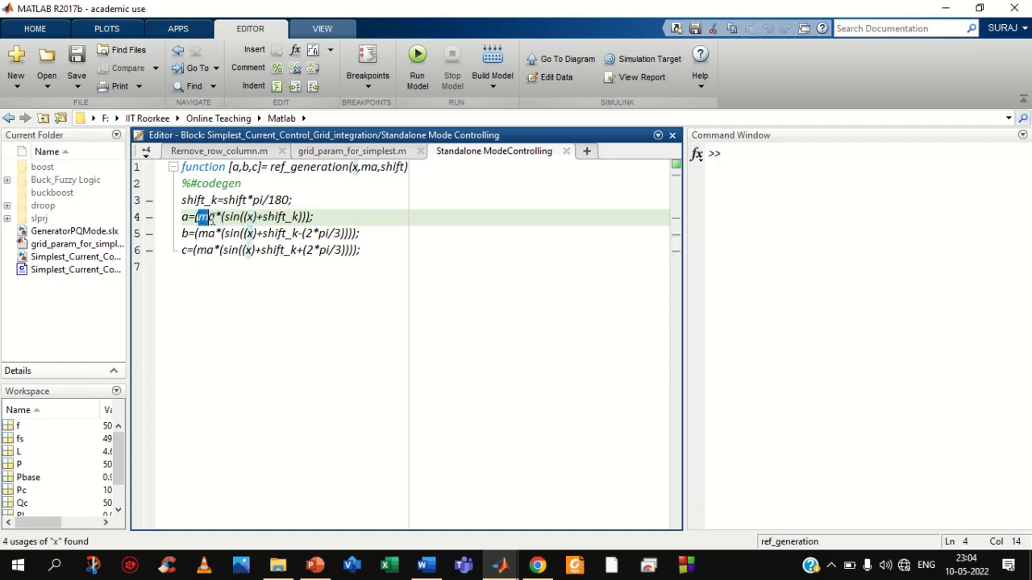
pyautogui.doubleClick(206, 217)
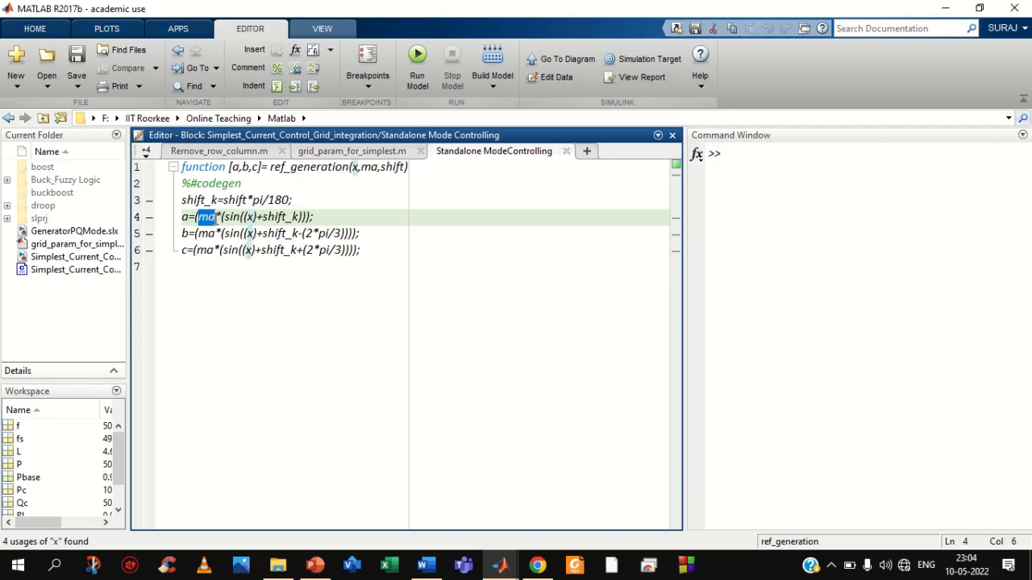
pyautogui.doubleClick(280, 216)
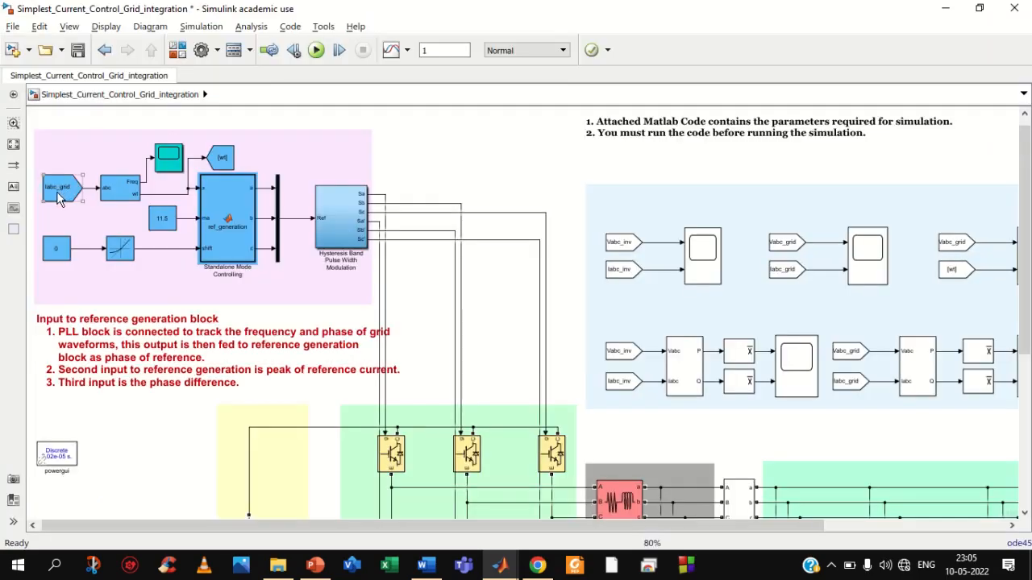
pyautogui.click(57, 187)
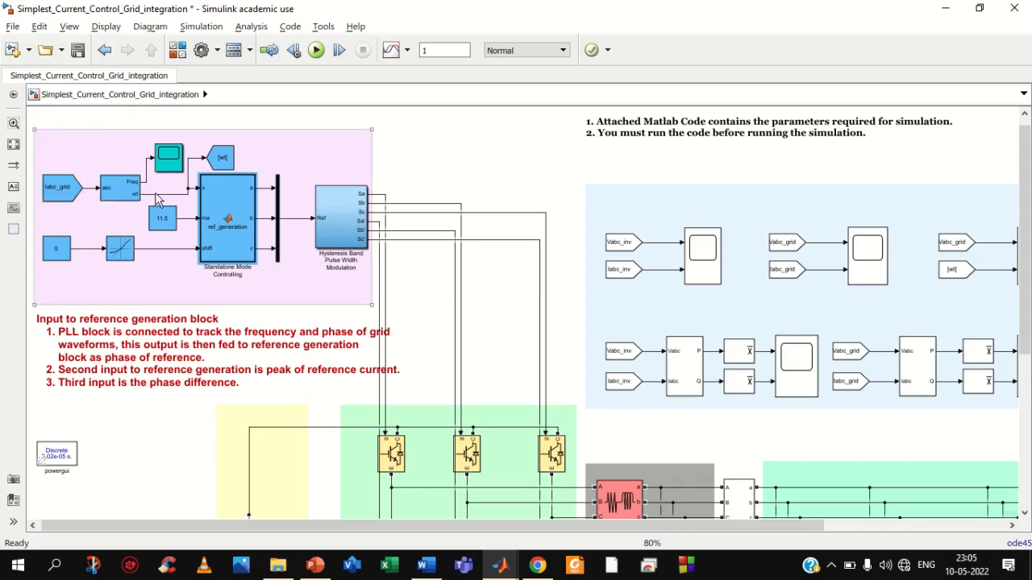
pyautogui.moveTo(174, 225)
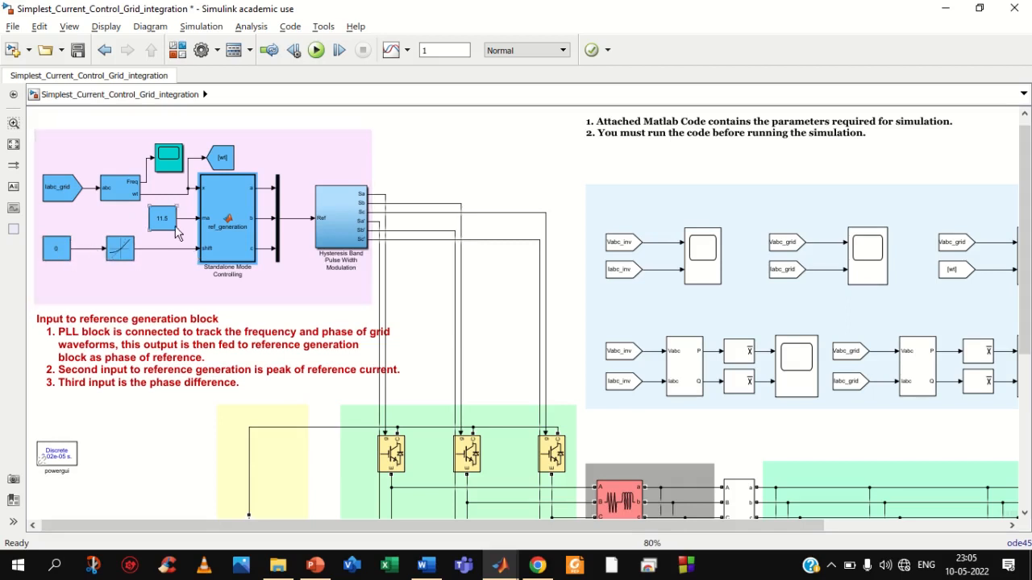
pyautogui.click(161, 219)
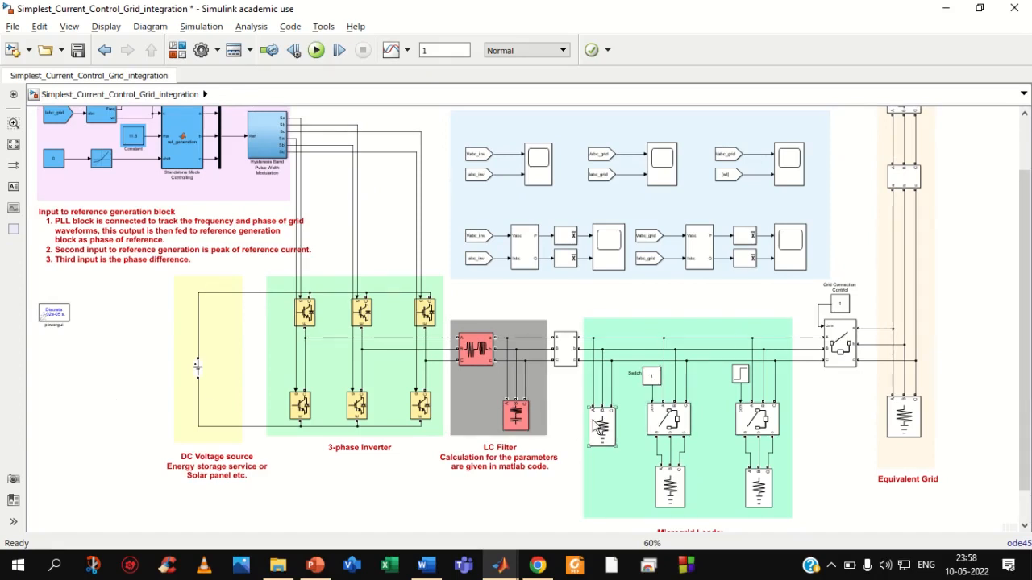
pyautogui.doubleClick(601, 427)
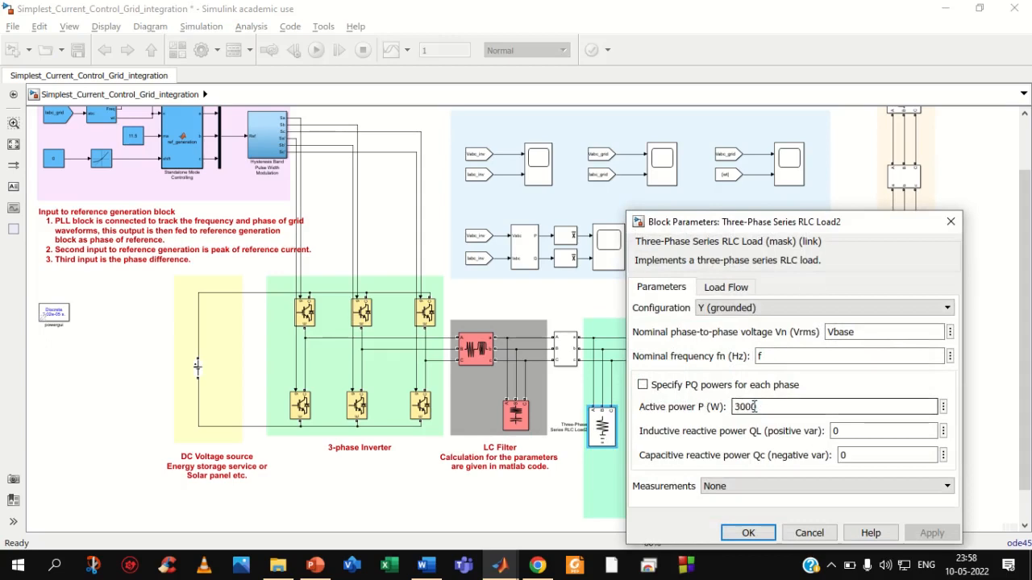
pyautogui.click(746, 533)
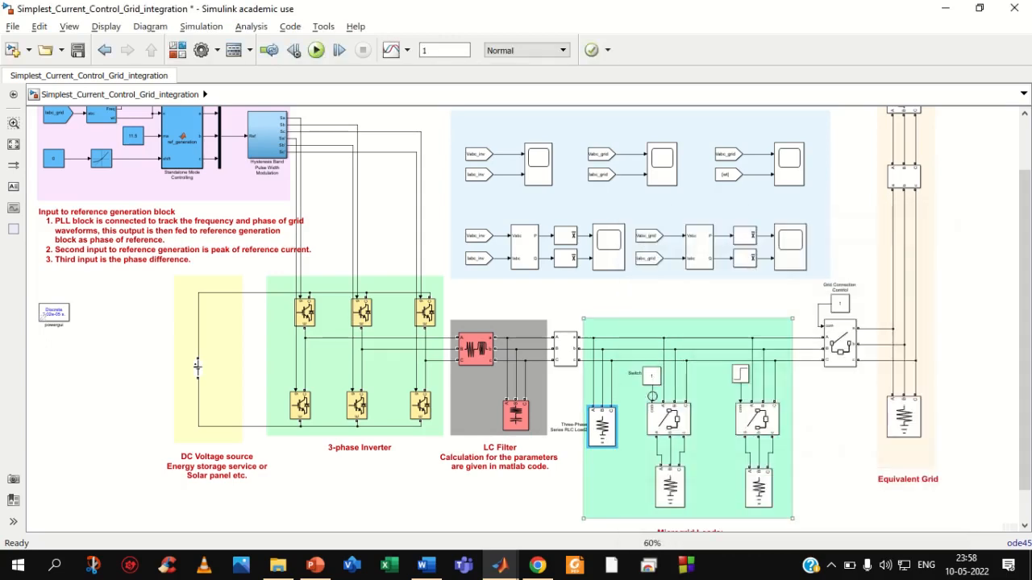
pyautogui.doubleClick(651, 376)
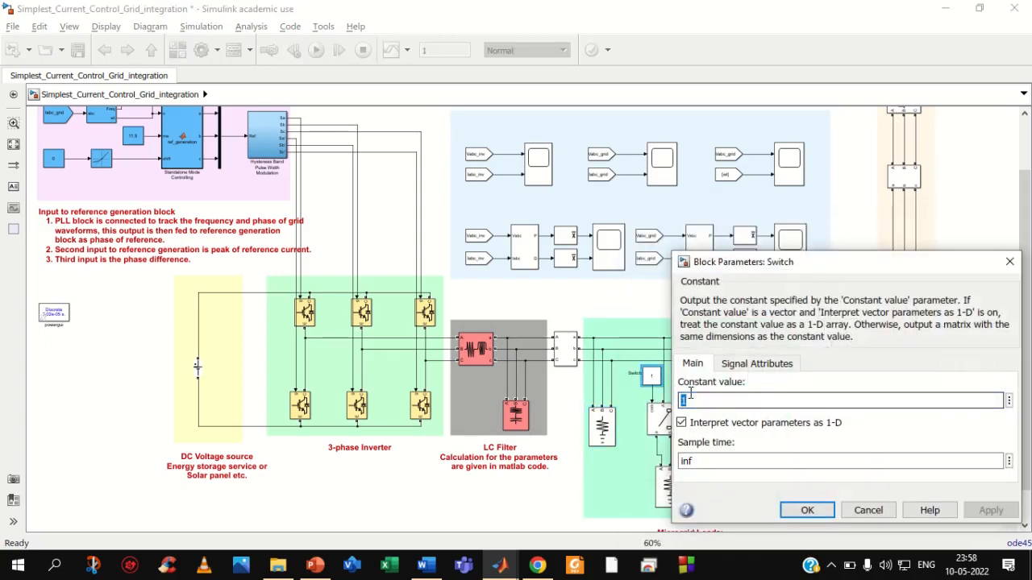
pyautogui.write('0')
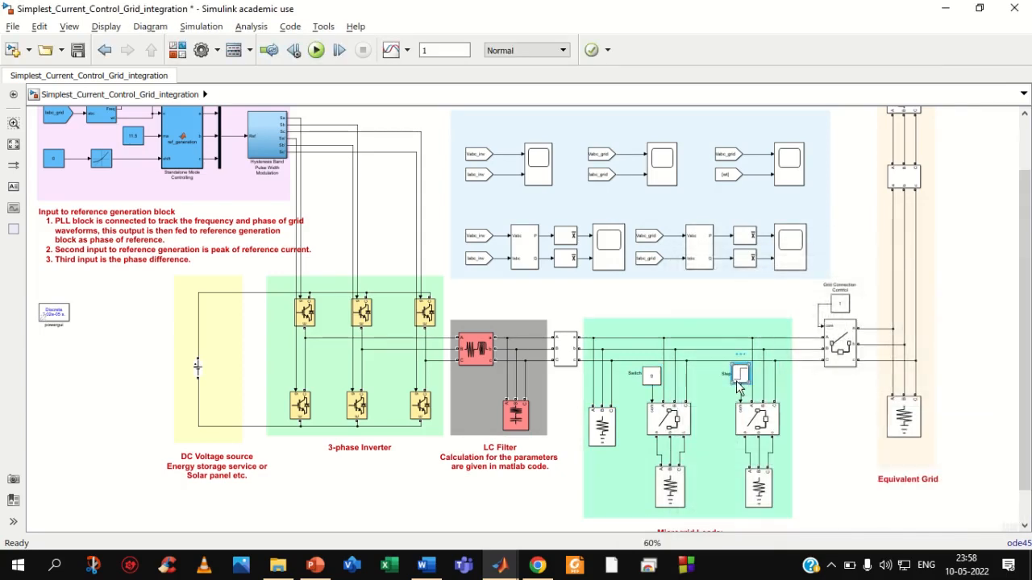
pyautogui.doubleClick(740, 373)
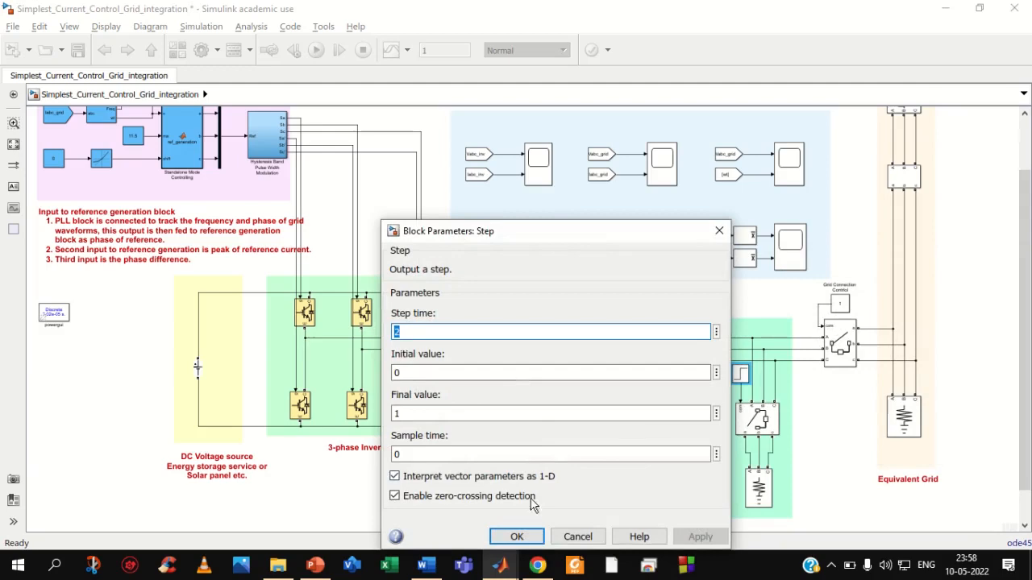
pyautogui.click(516, 536)
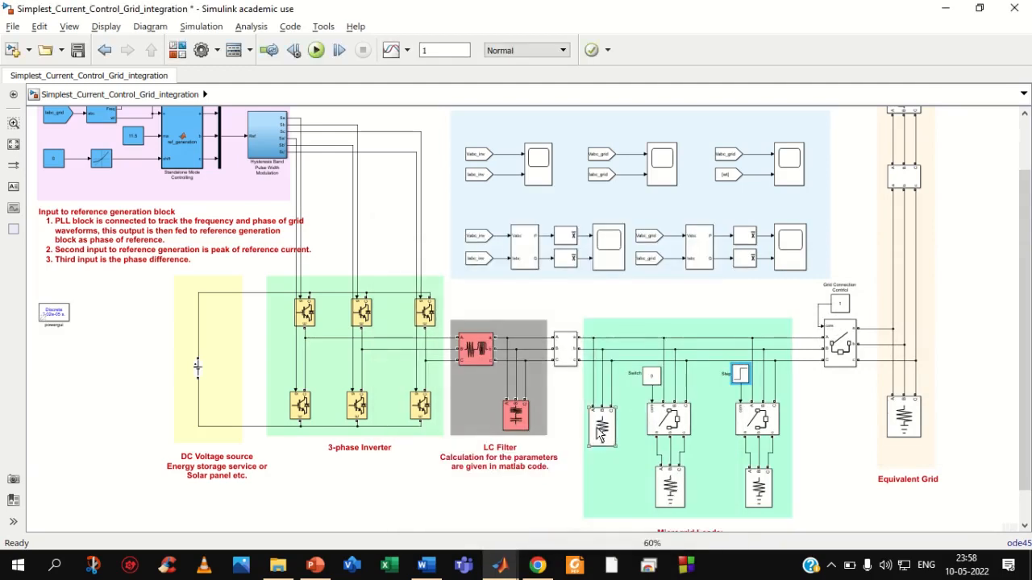
pyautogui.moveTo(315, 50)
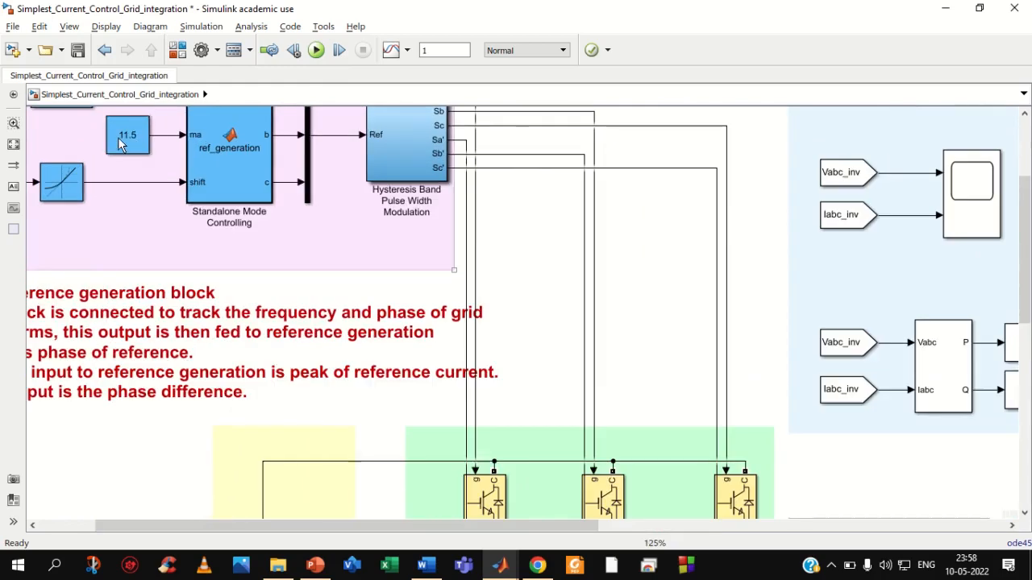
pyautogui.doubleClick(127, 135)
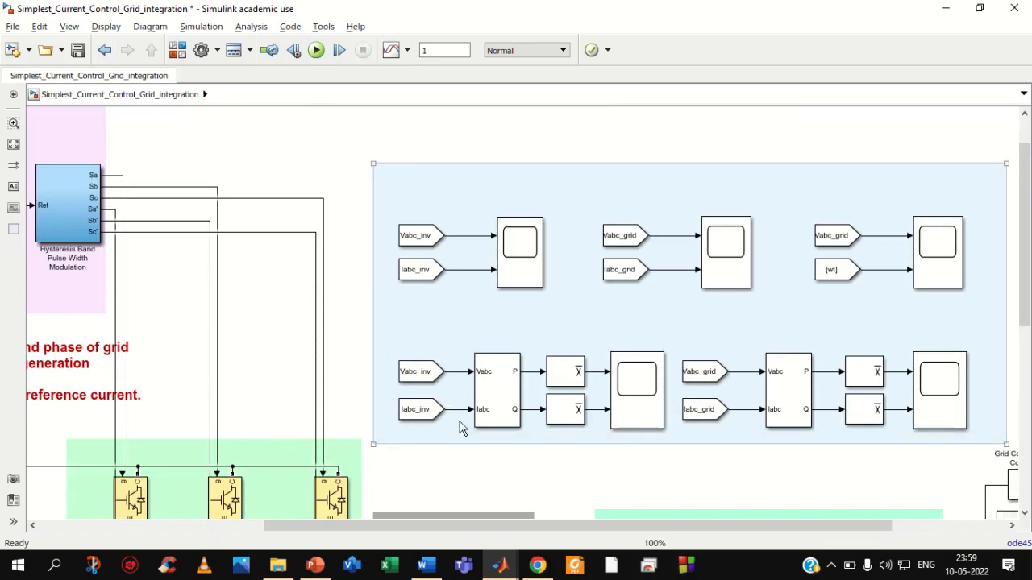
pyautogui.click(419, 371)
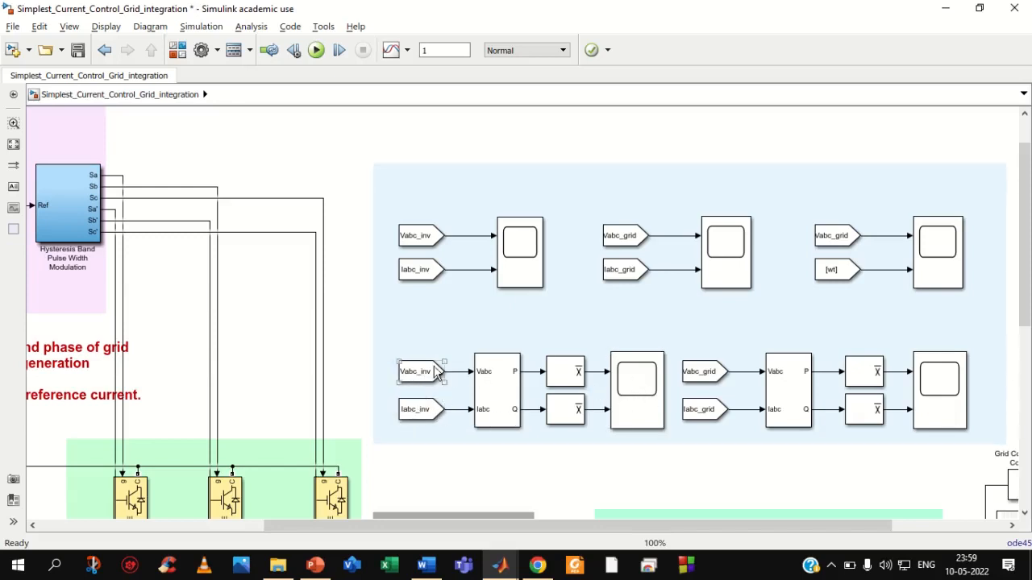
pyautogui.doubleClick(636, 392)
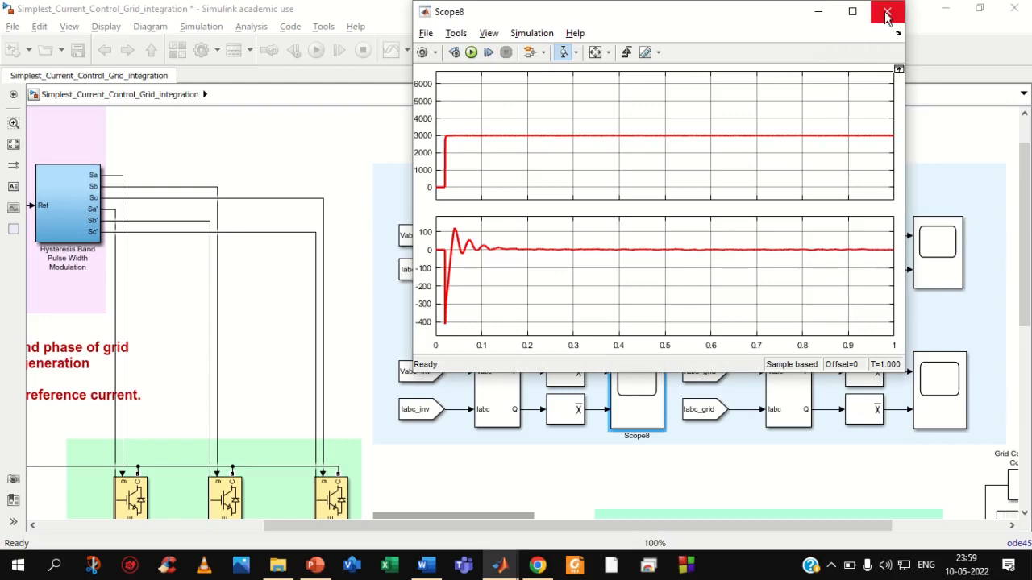
pyautogui.click(886, 11)
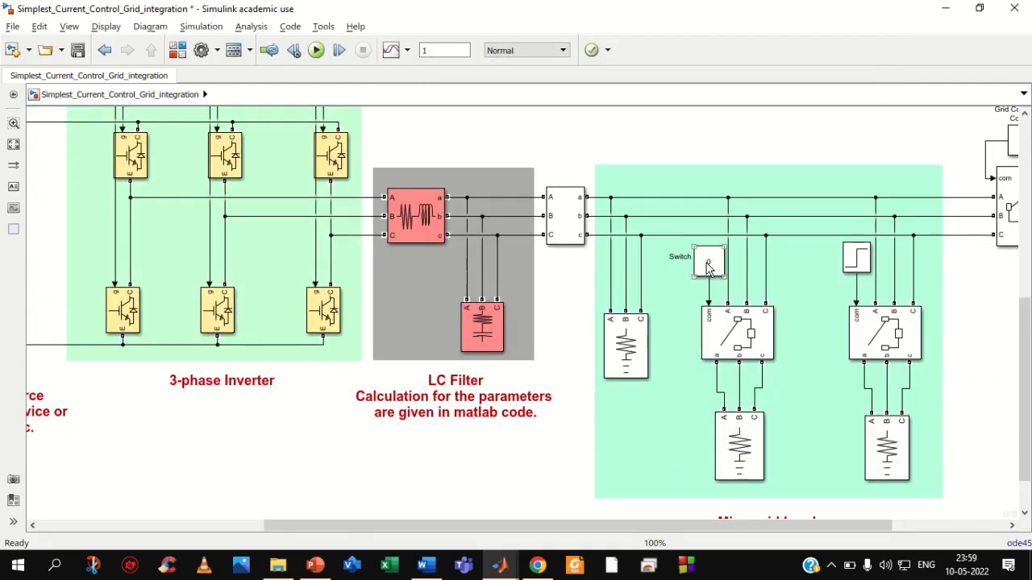
# Set the Switch constant to 1 and confirm Load4's active power is 3e3 W
pyautogui.doubleClick(708, 259)
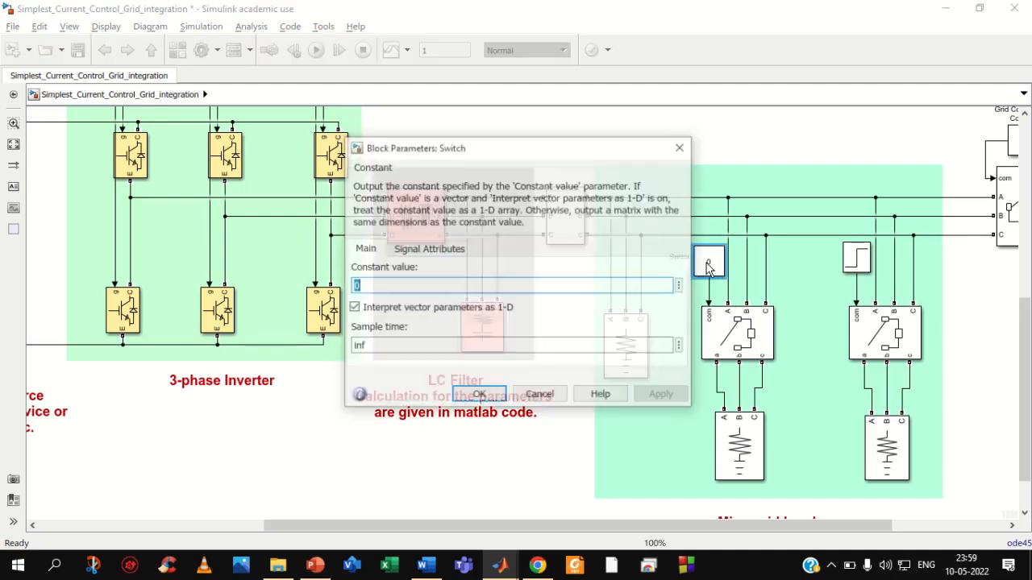
pyautogui.write('1')
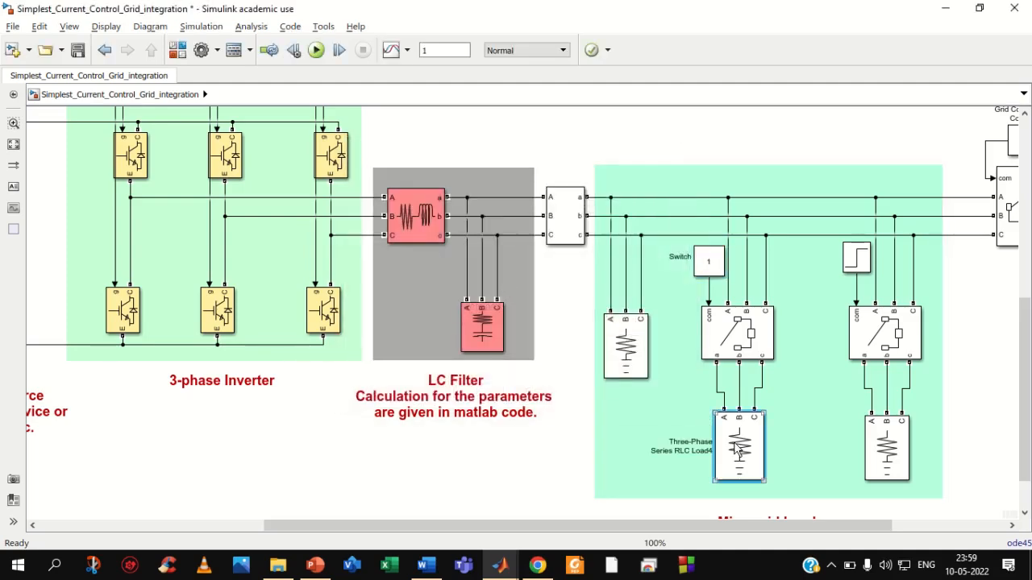
pyautogui.doubleClick(739, 446)
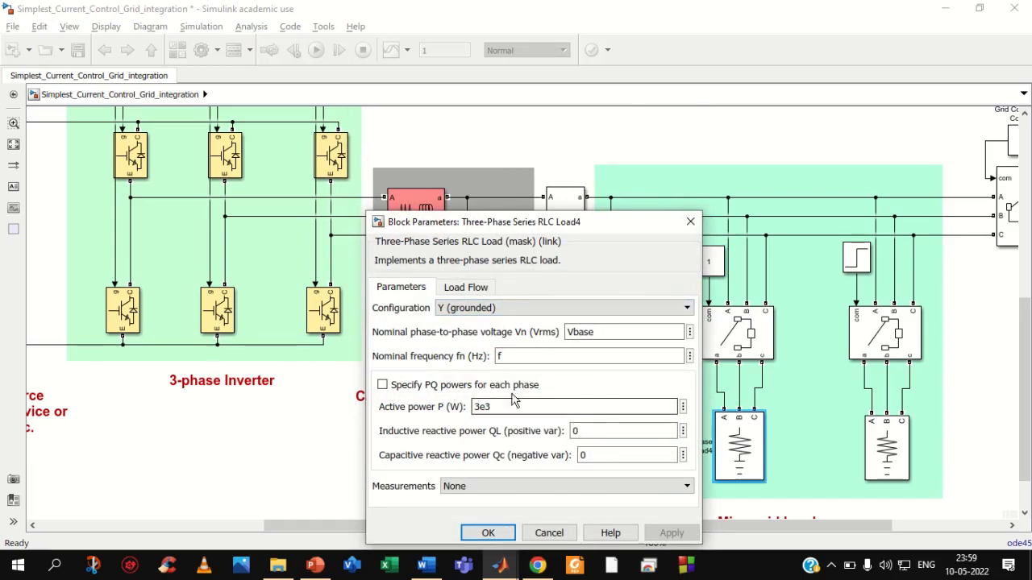
pyautogui.click(487, 533)
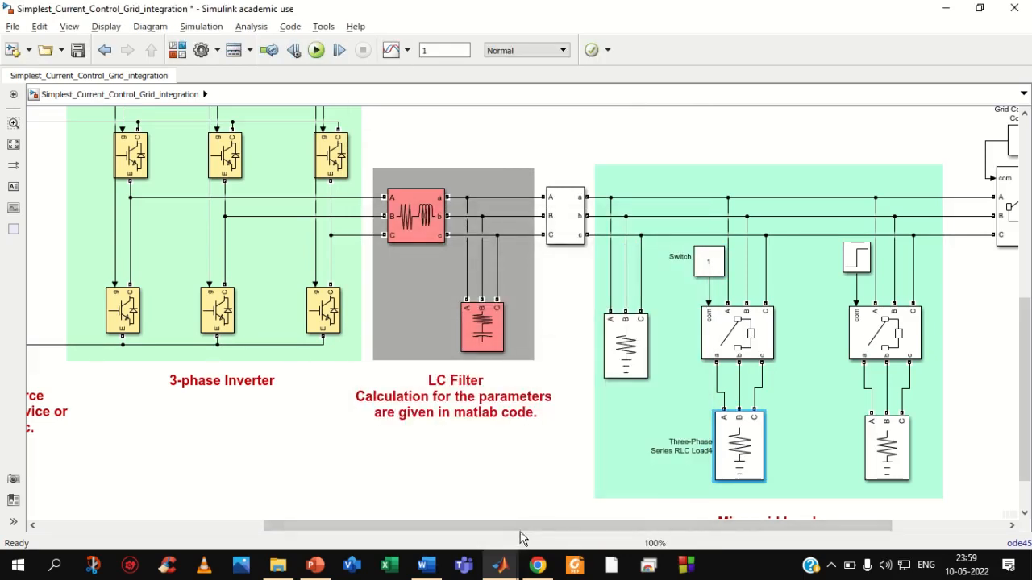
pyautogui.hscroll(-3)
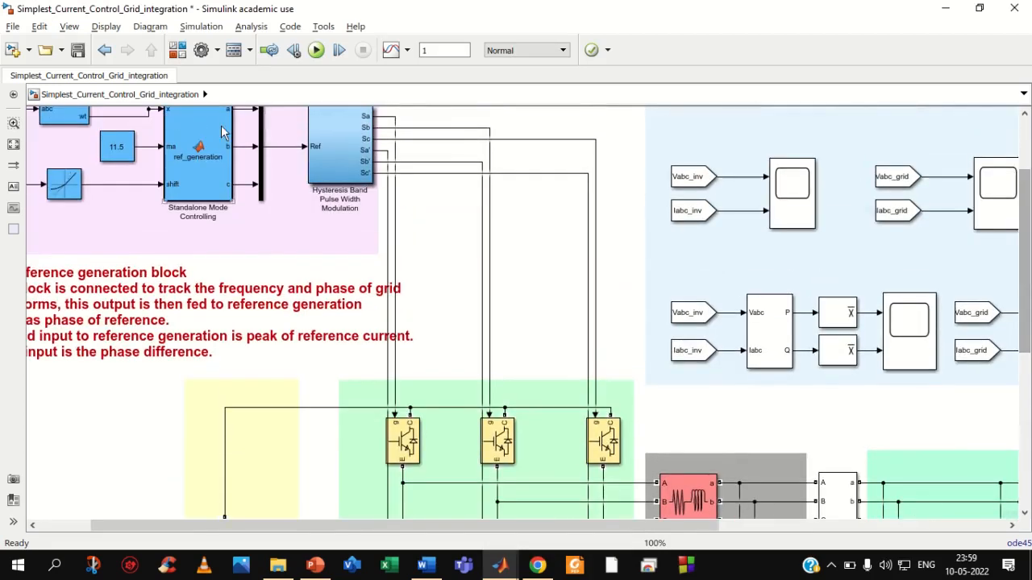
# Change the reference current peak constant from 11.5 to 22.64 and start the simulation
pyautogui.doubleClick(116, 146)
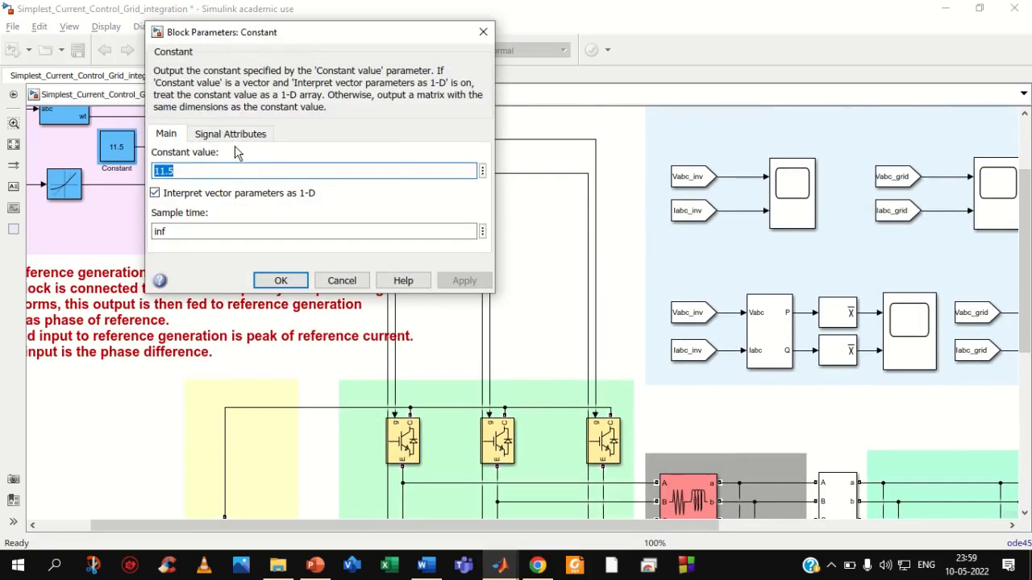
pyautogui.write('22.6')
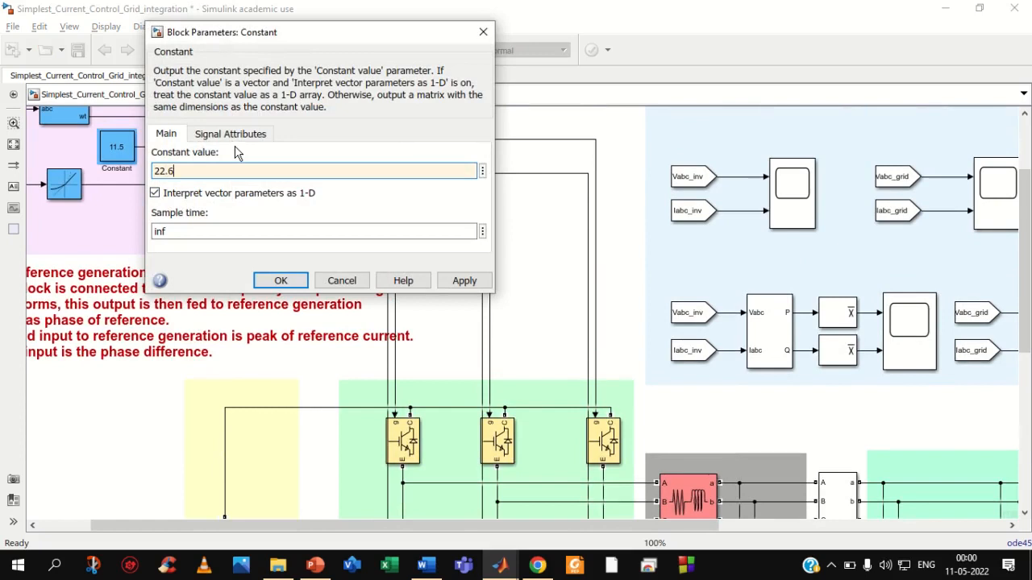
pyautogui.click(280, 281)
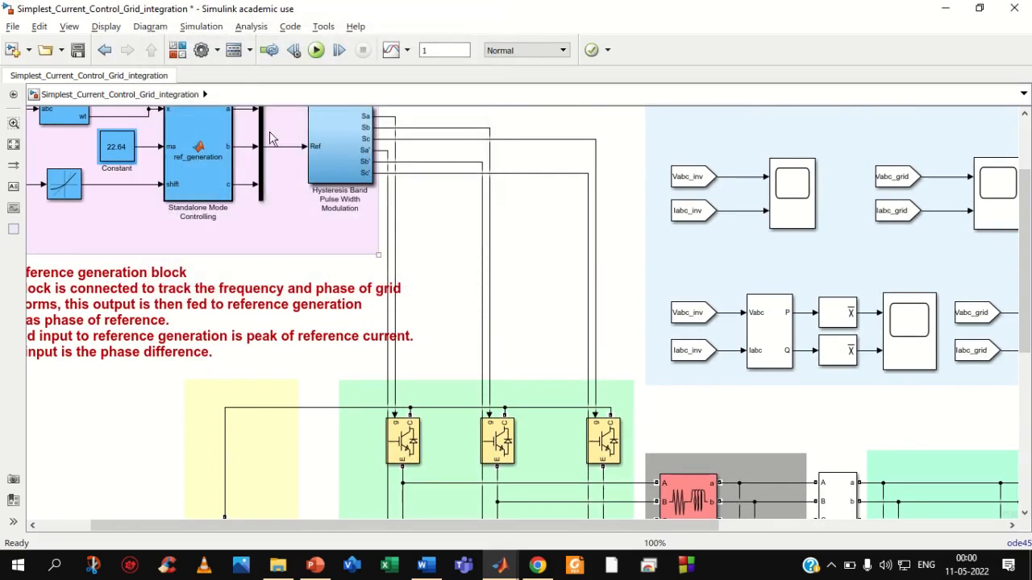
pyautogui.click(315, 50)
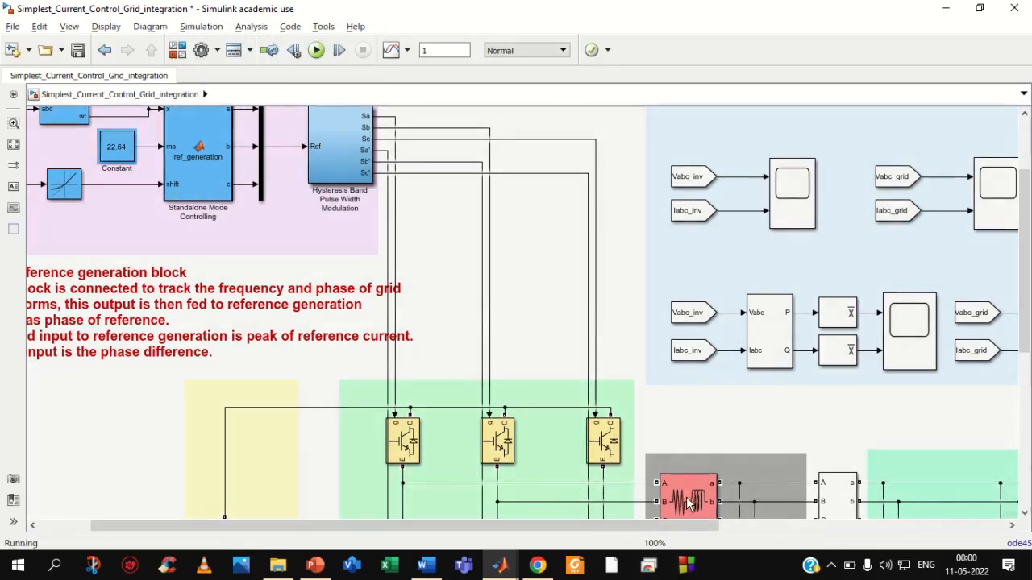
# Run the simulation and view Scope8's inverter power settling near 6000 W
pyautogui.click(315, 50)
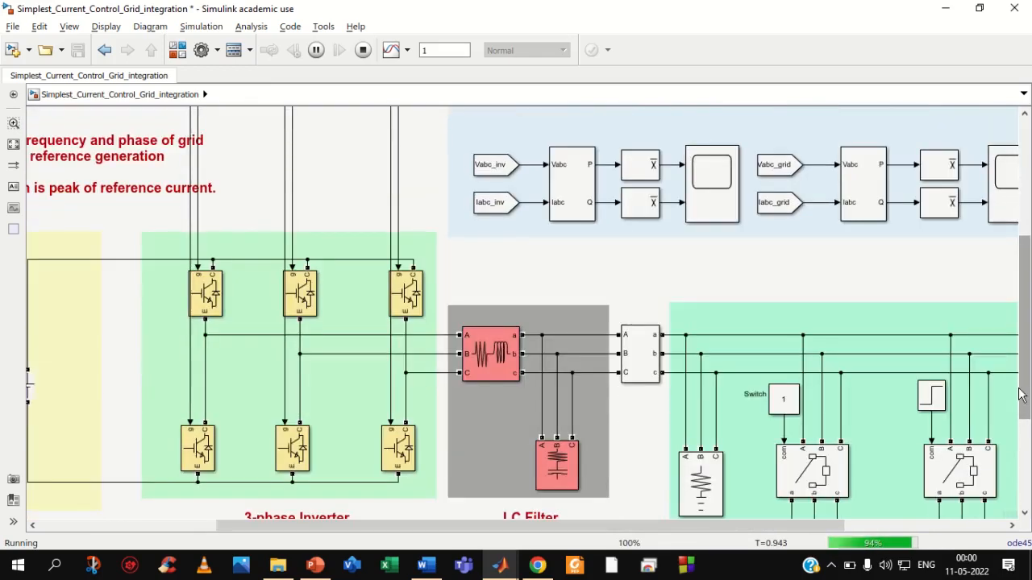
pyautogui.click(711, 176)
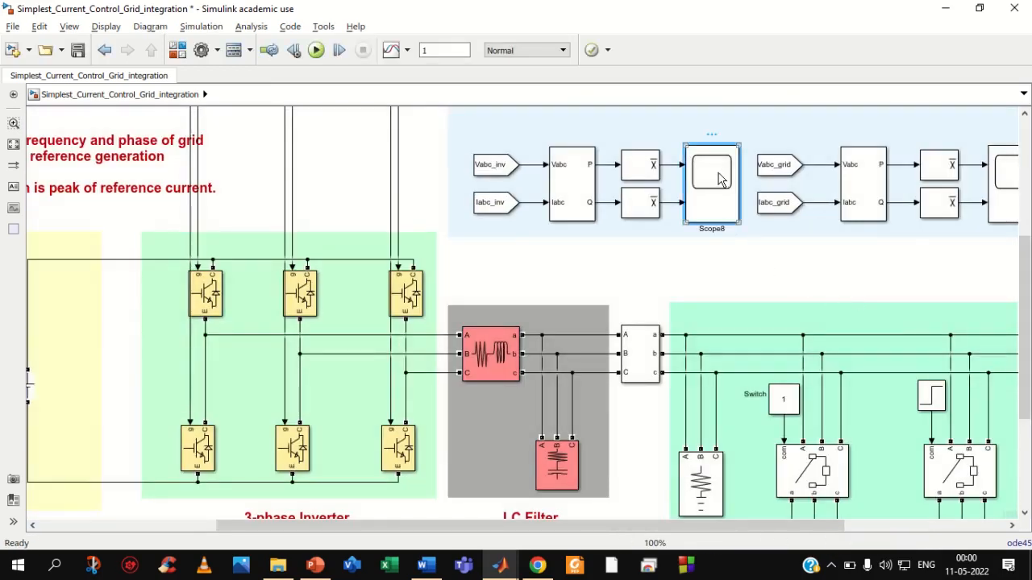
pyautogui.doubleClick(711, 184)
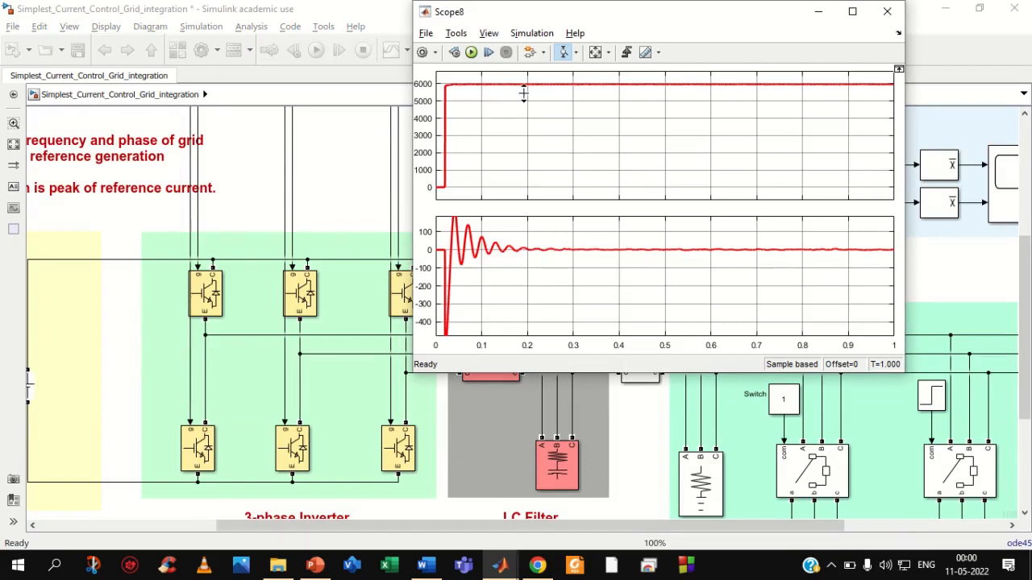
pyautogui.moveTo(486, 98)
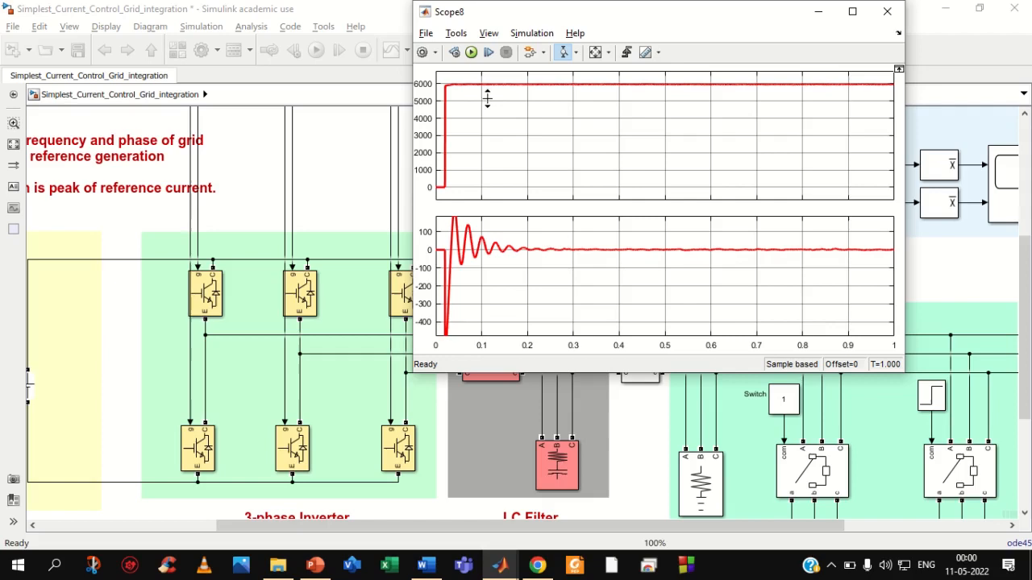
pyautogui.moveTo(843, 69)
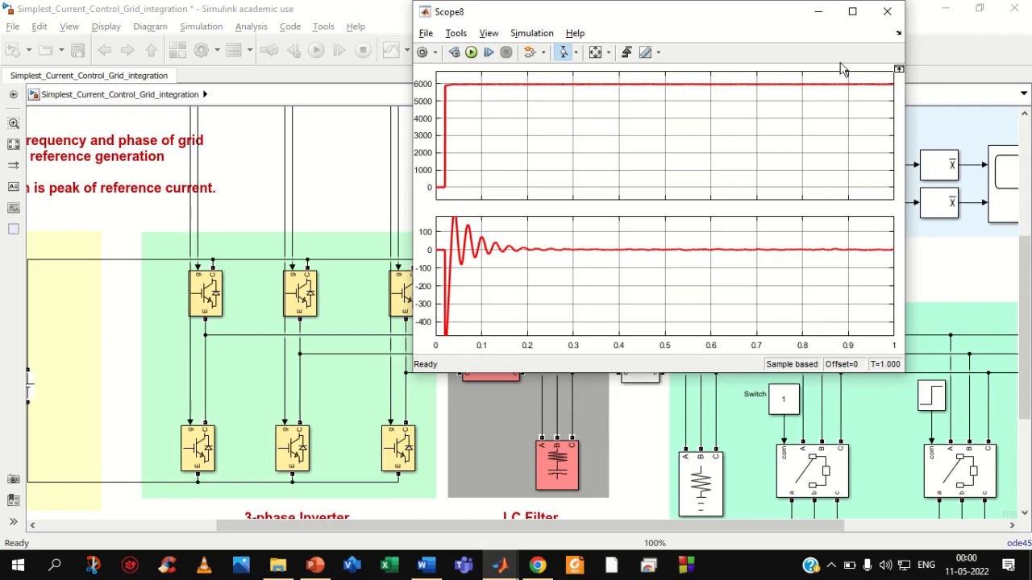
pyautogui.click(888, 11)
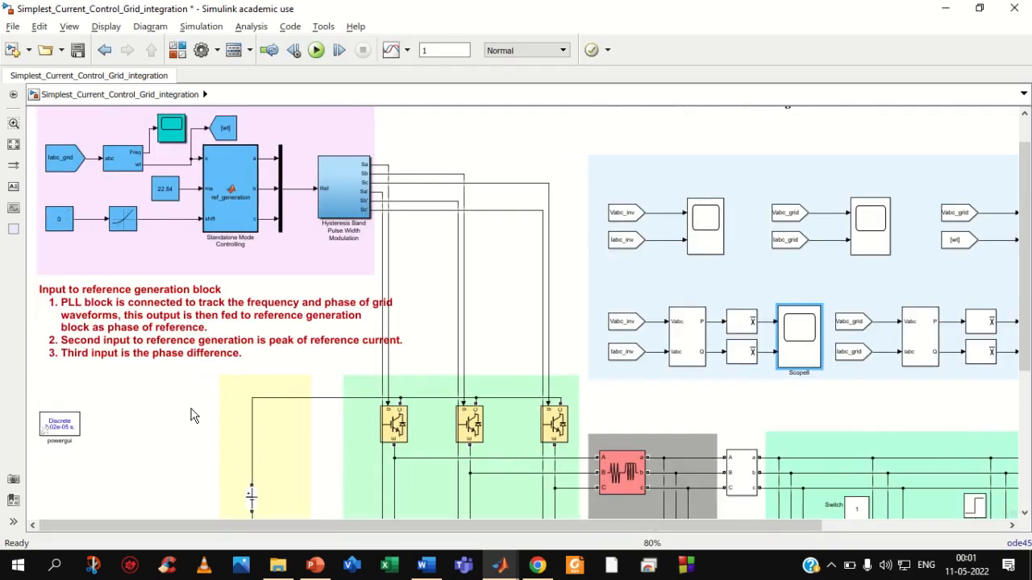
pyautogui.moveTo(162, 372)
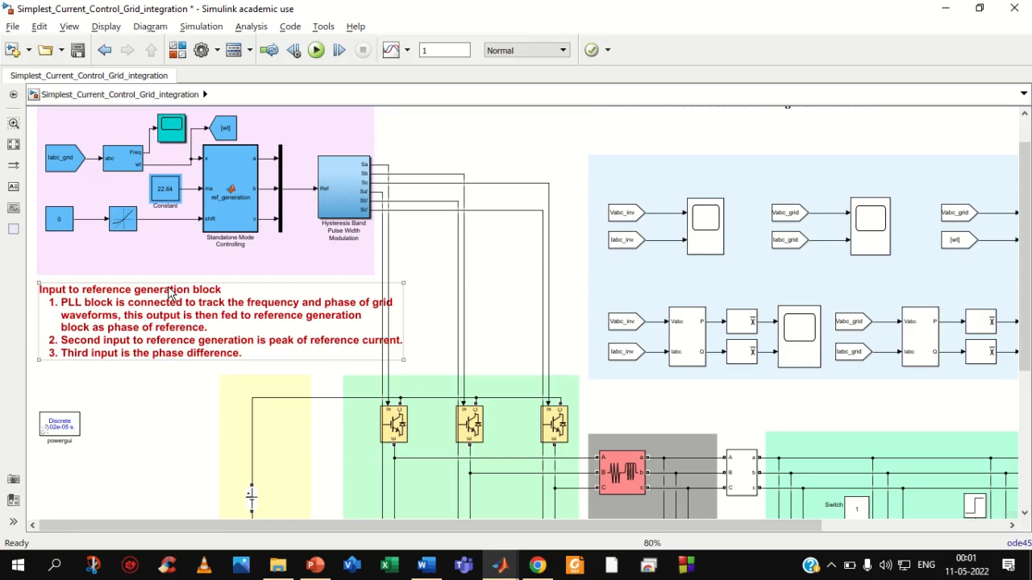
pyautogui.moveTo(192, 284)
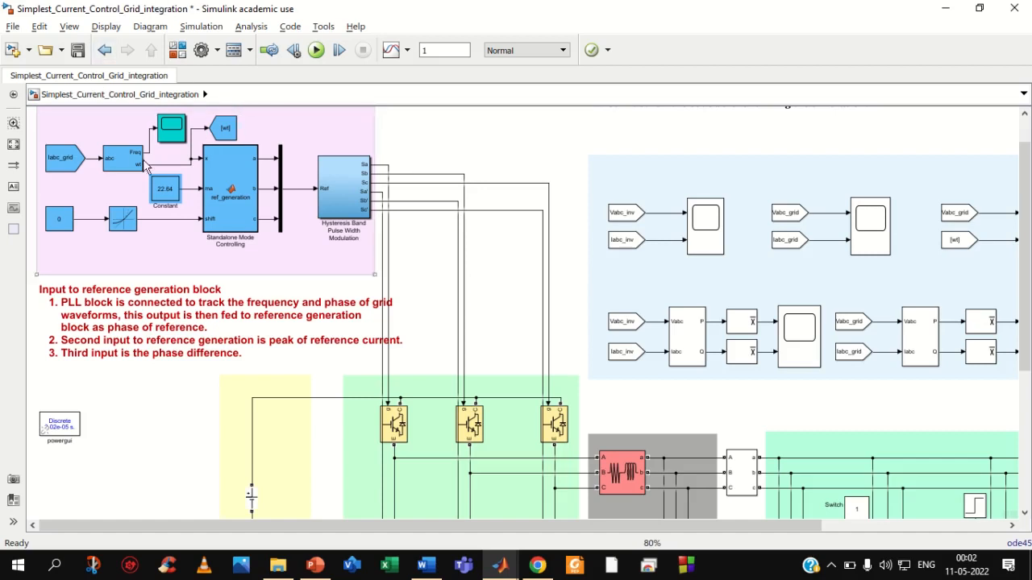
pyautogui.moveTo(173, 182)
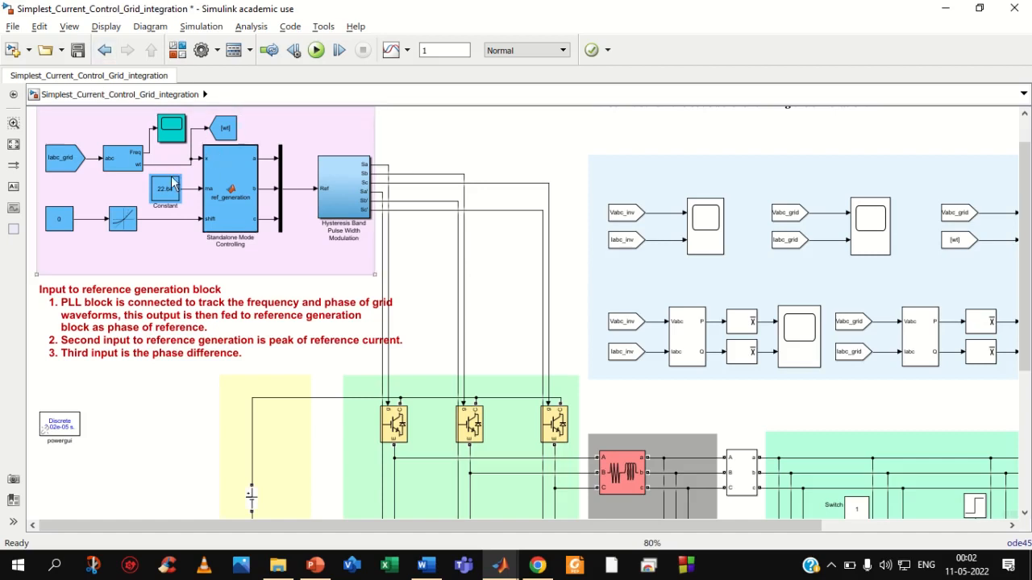